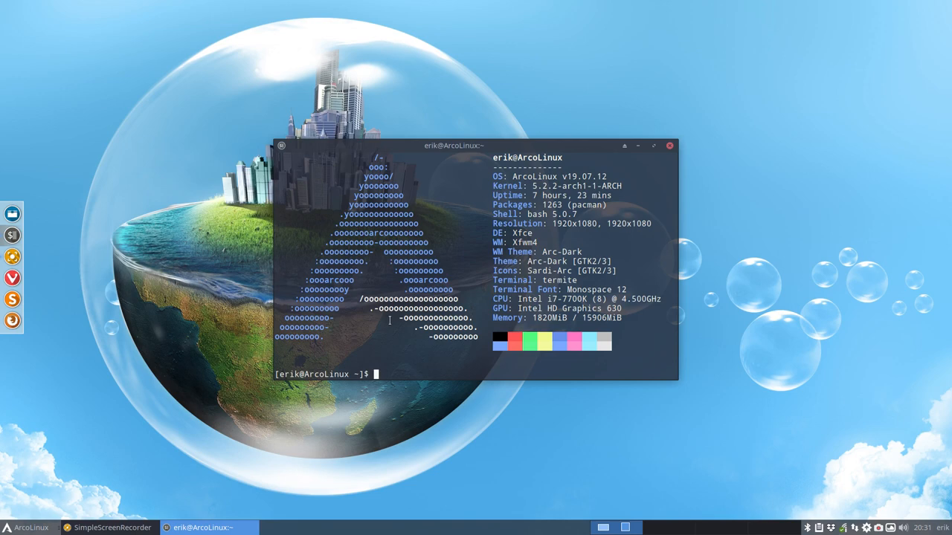
mouse_move(683, 159)
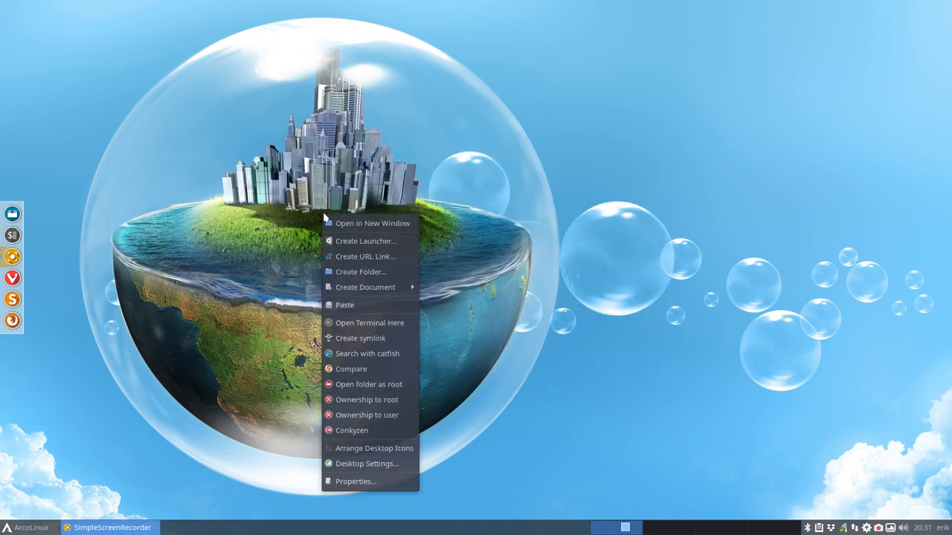
mouse_move(351, 431)
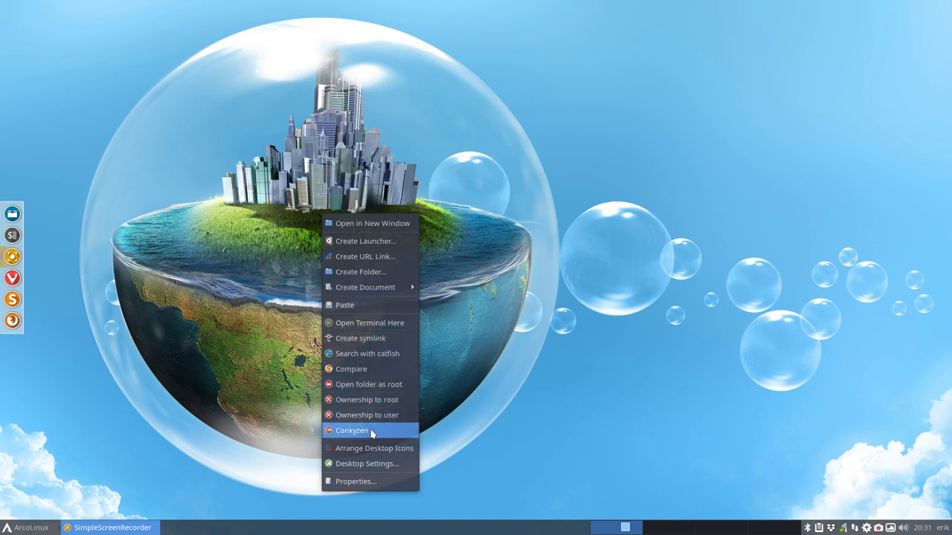
- Launch the AC1-System-Bar-LUA conky from ArcoLinux Conky Manager
left_click(351, 431)
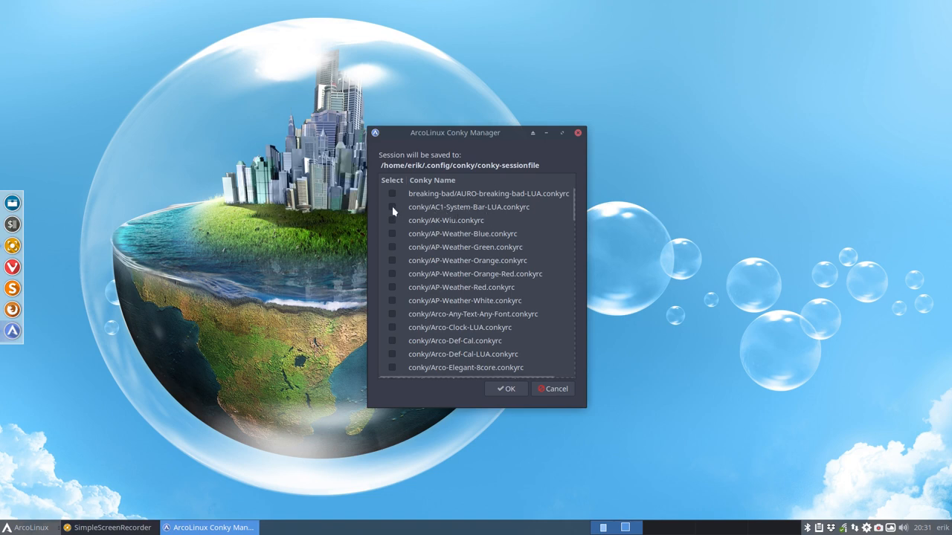
left_click(393, 207)
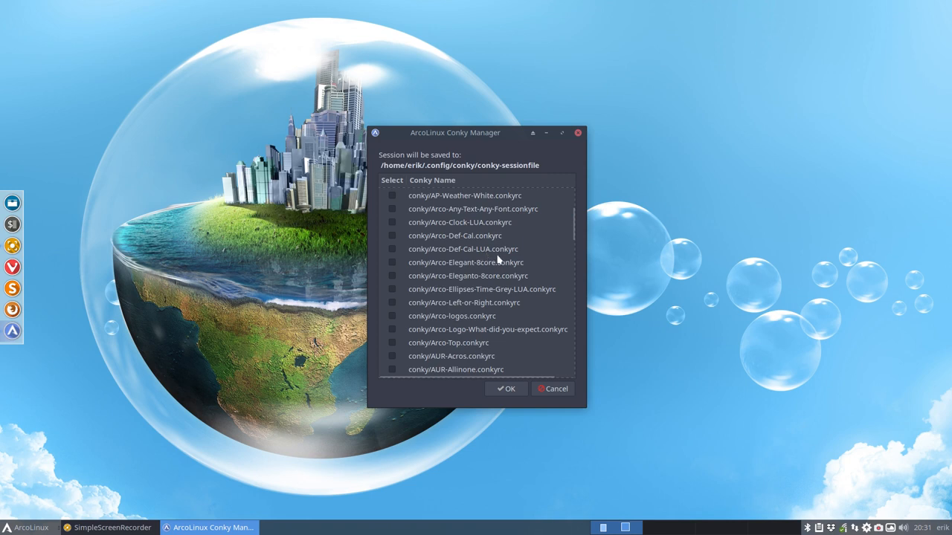
left_click(506, 389)
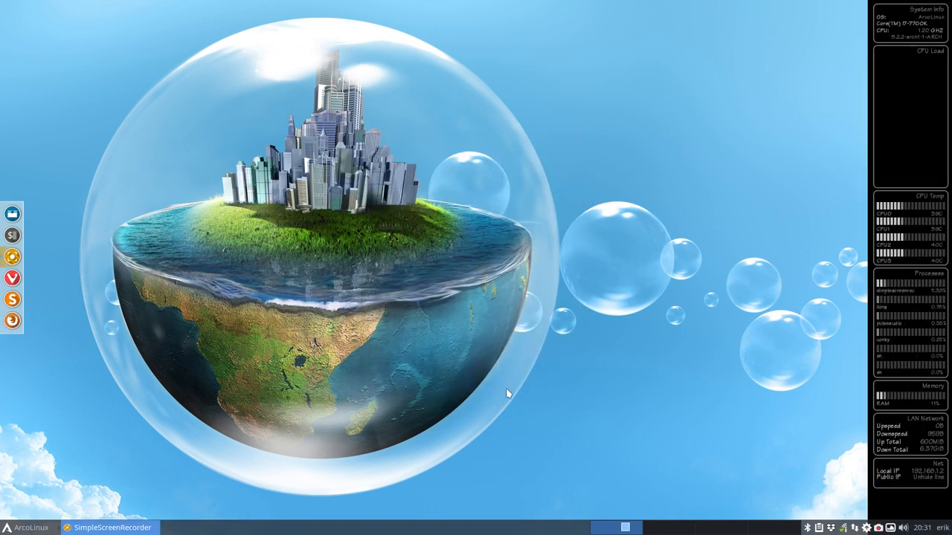
mouse_move(572, 256)
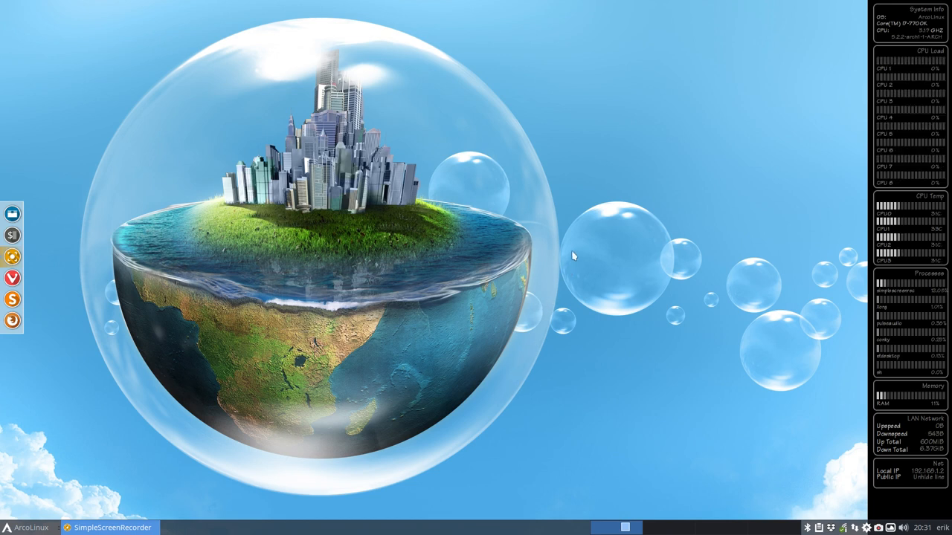
mouse_move(670, 157)
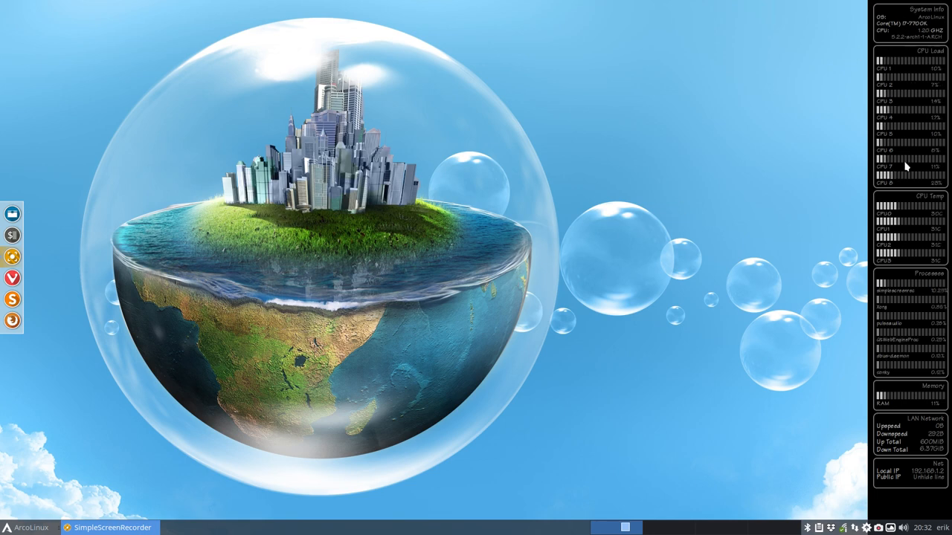
- Bring up the file manager showing the ~/.config/conky folder
left_click(12, 215)
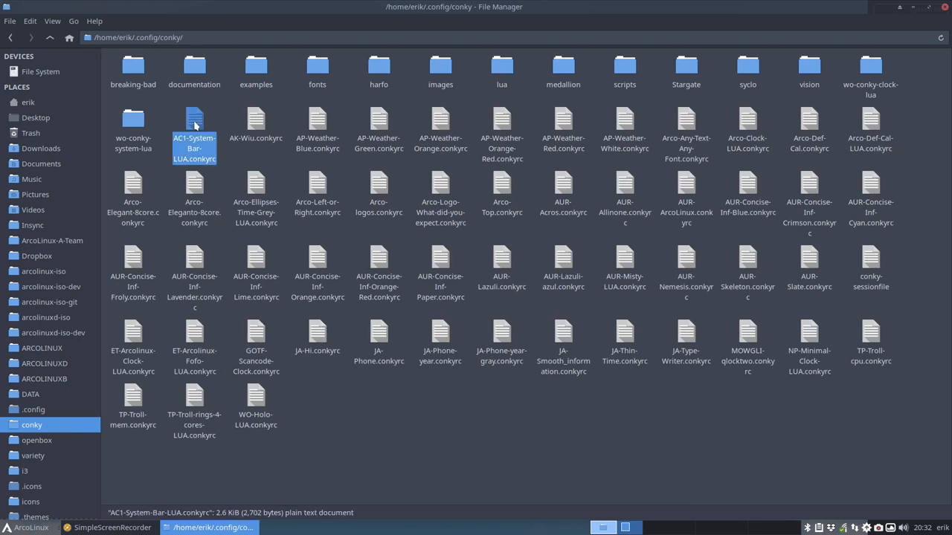
- Review AC1-System-Bar-LUA.conkyrc in Sublime Text, scrolling through its window settings
double_click(193, 131)
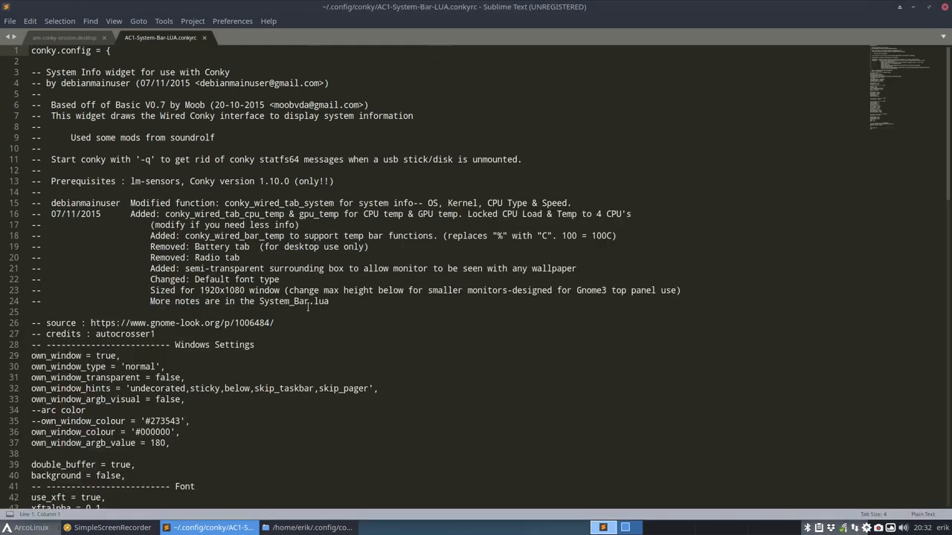
scroll("down", 3)
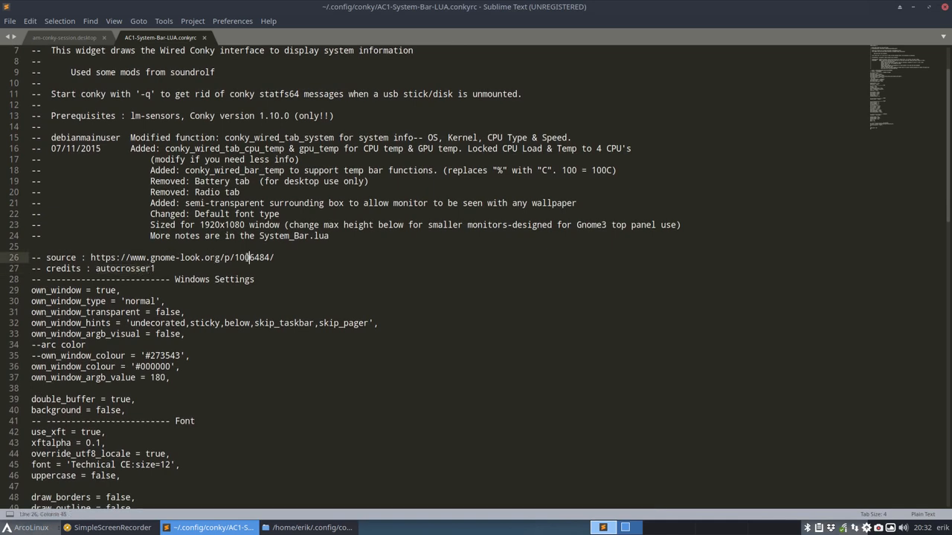
scroll("down", 3)
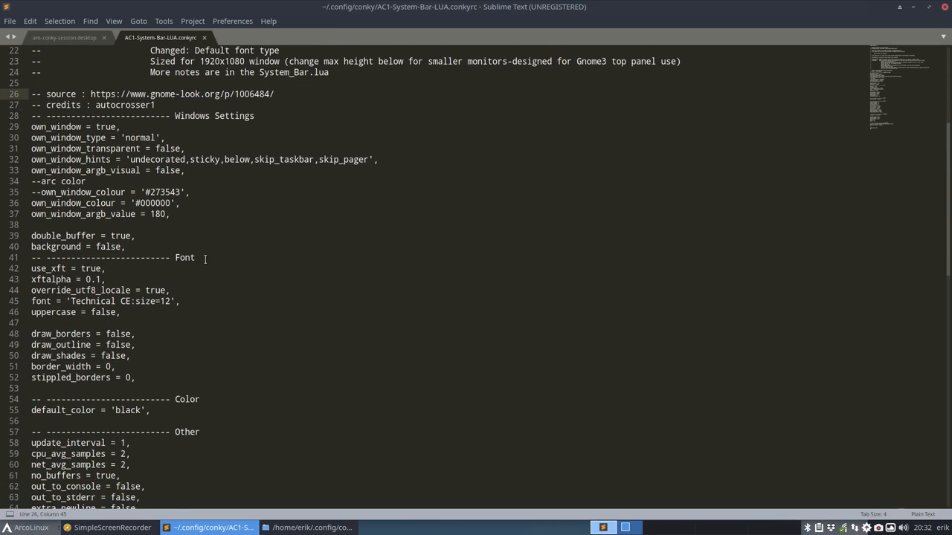
scroll("down", 3)
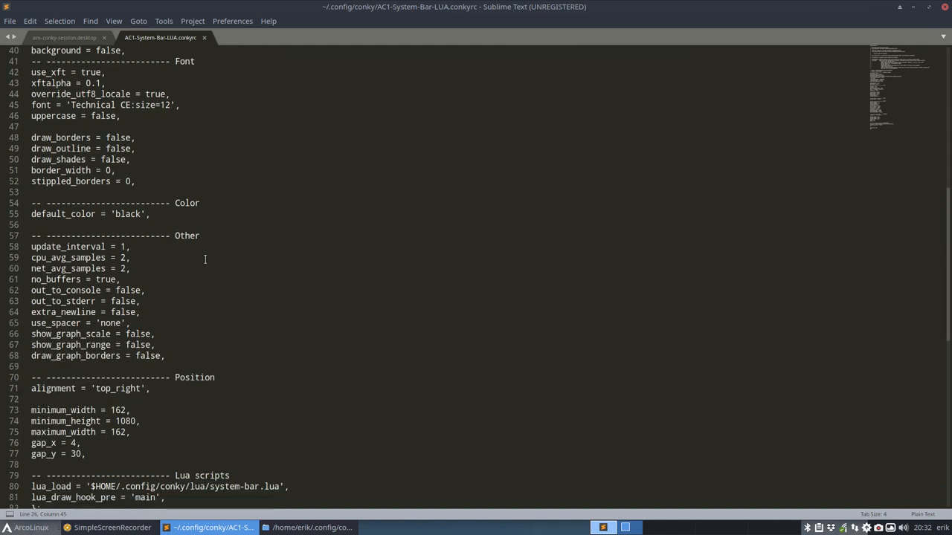
scroll("down", 3)
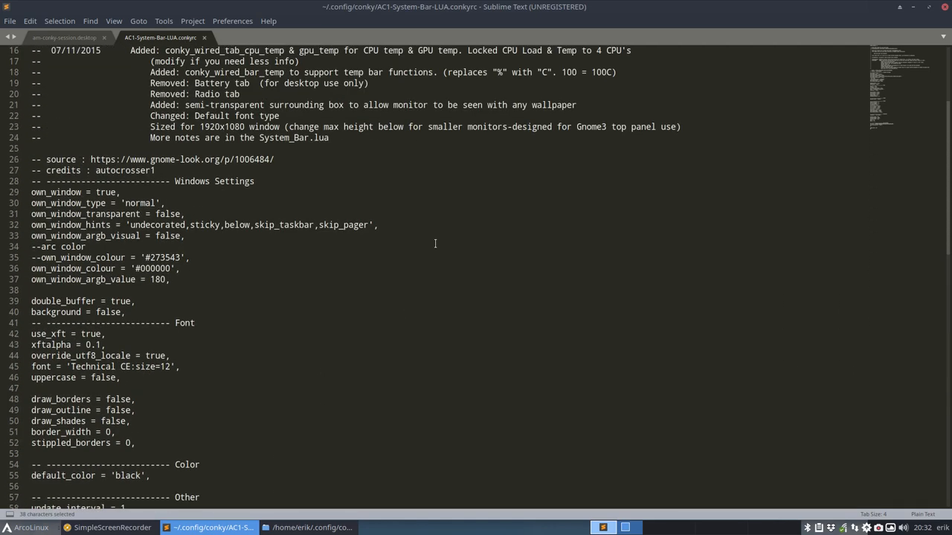
- Open system-bar.lua from the conky lua folder in Sublime Text
left_click(211, 526)
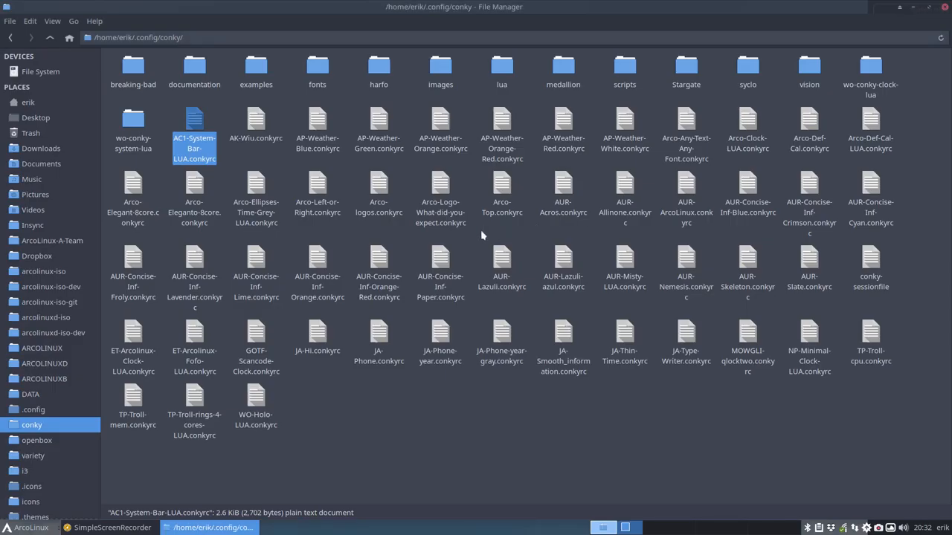
mouse_move(501, 67)
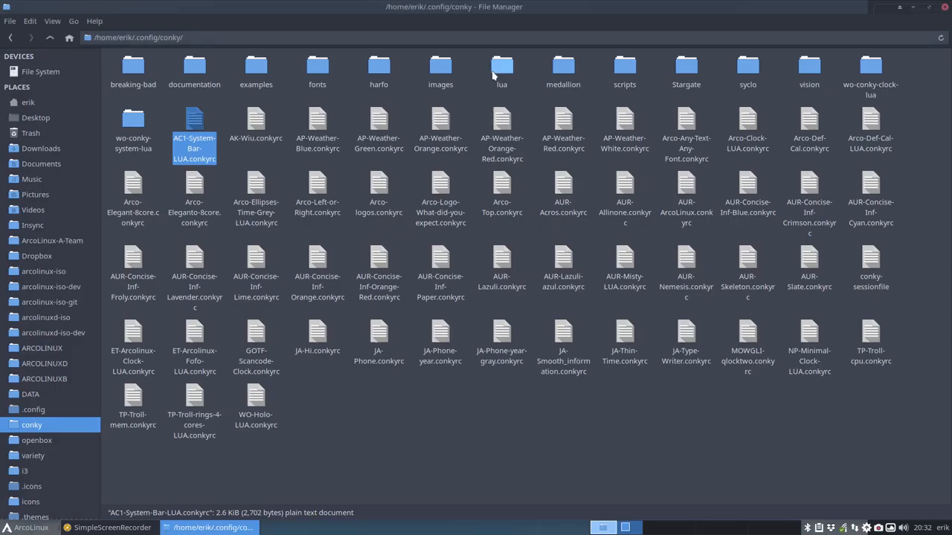
double_click(503, 67)
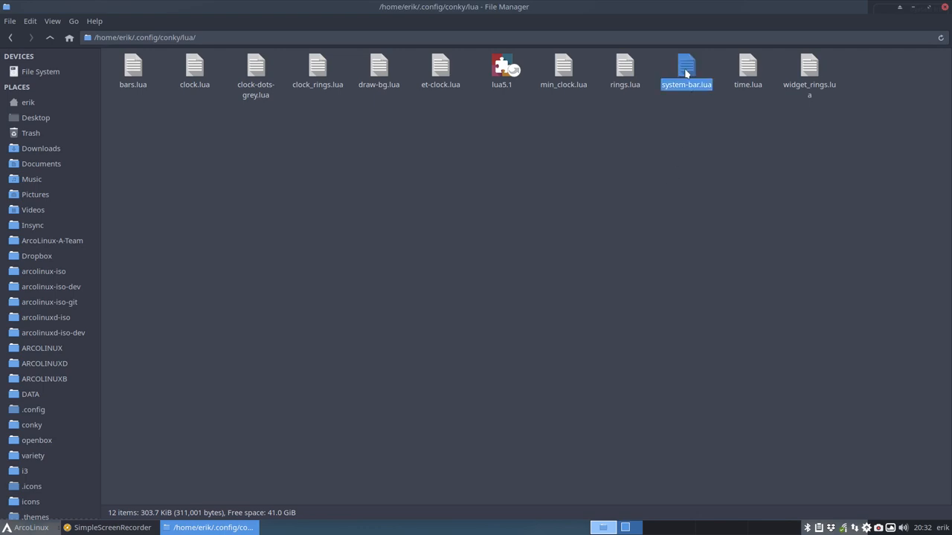
double_click(686, 67)
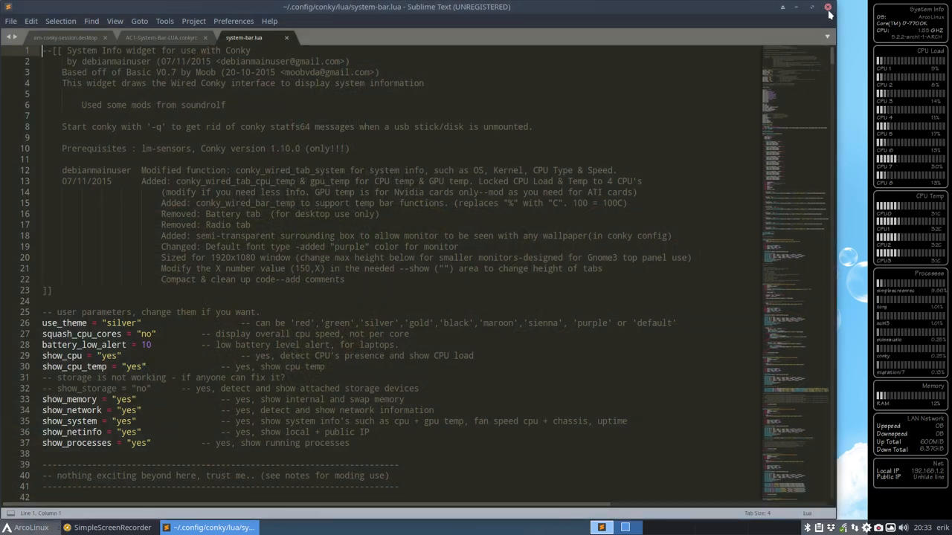
- Close Sublime Text, leaving the desktop with the running system-bar conky
left_click(806, 513)
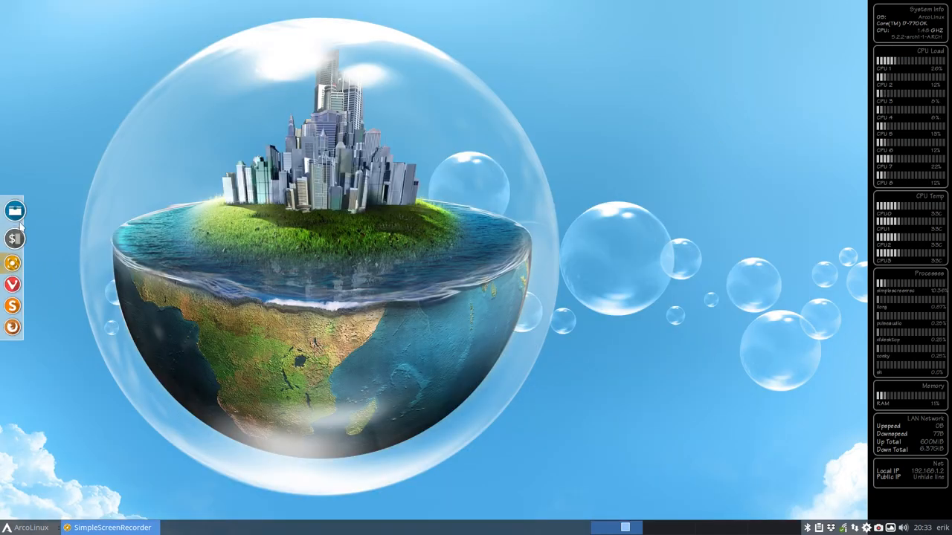
- Open system-bar.lua from ~/.config/conky/lua in Atom via Open With
left_click(15, 211)
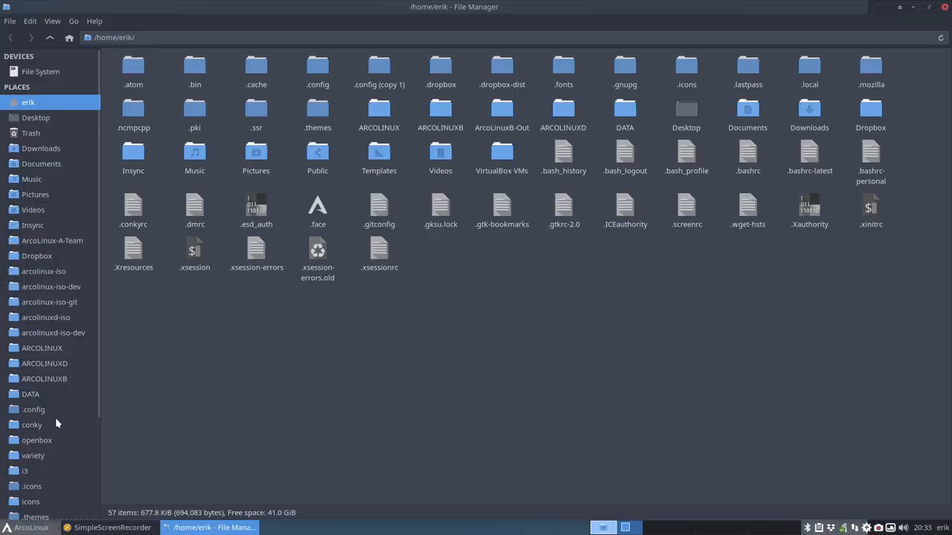
double_click(31, 425)
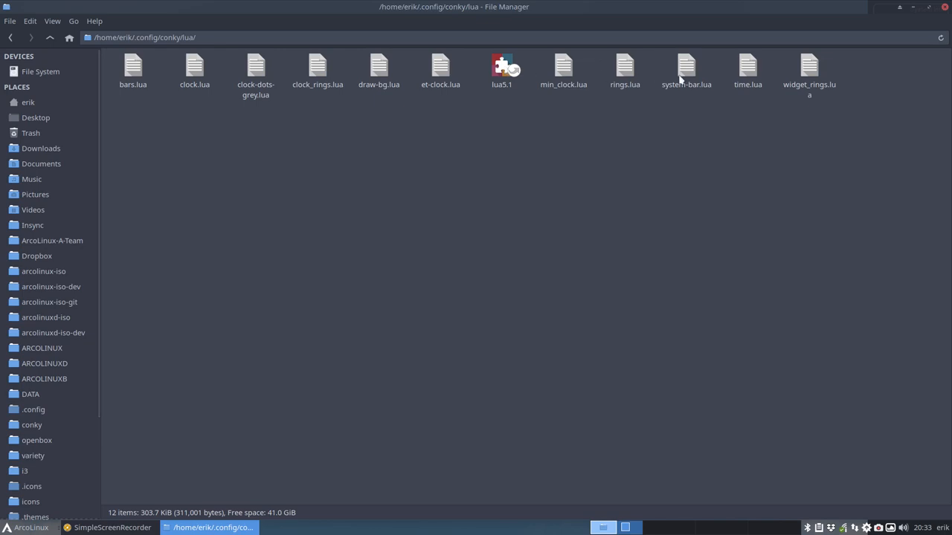
right_click(685, 71)
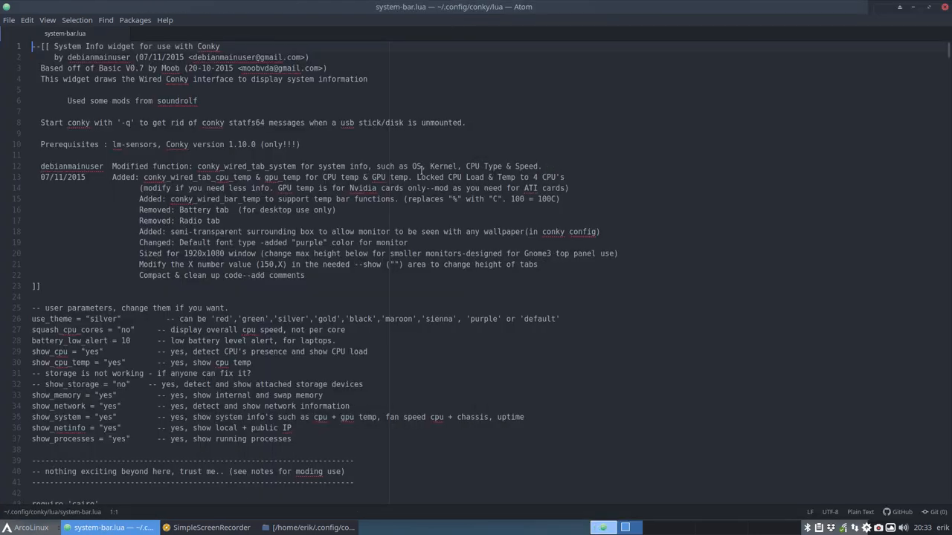
scroll("down", 3)
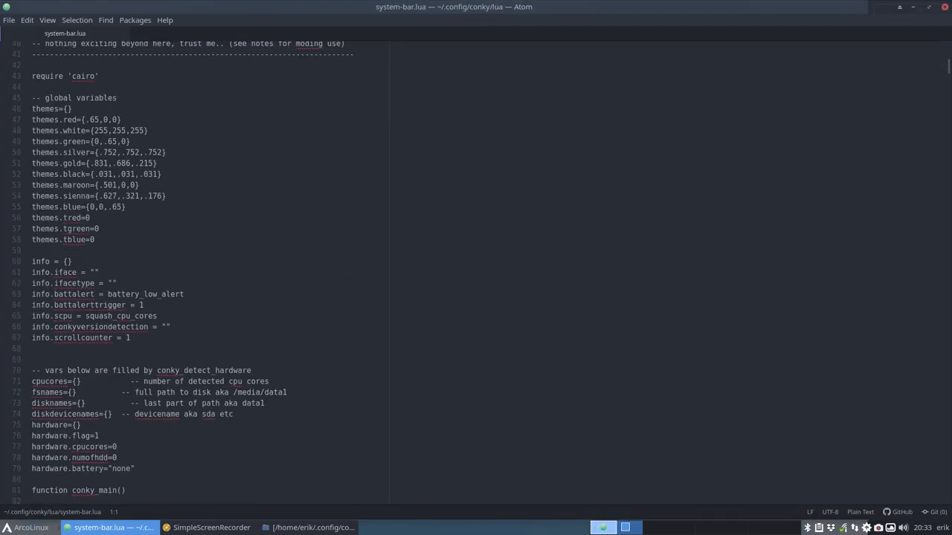
left_click(134, 21)
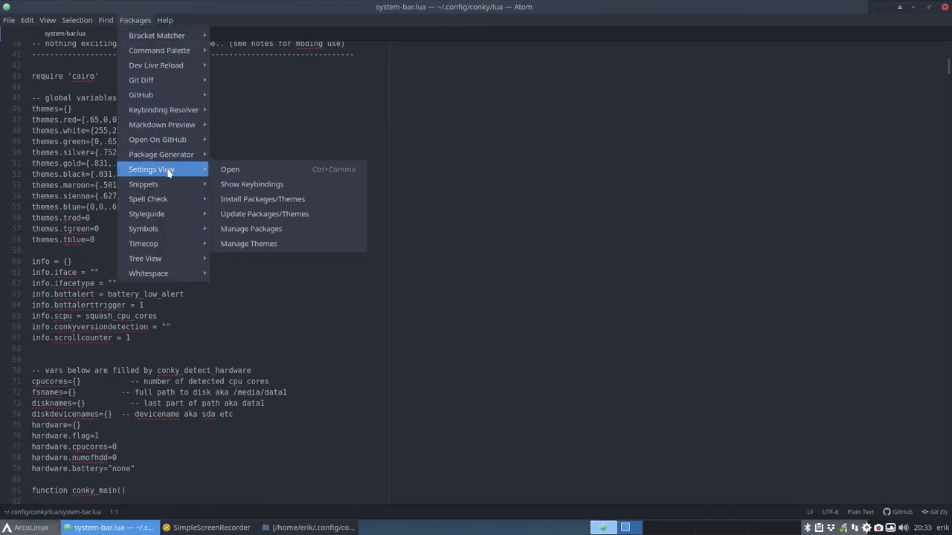
left_click(261, 199)
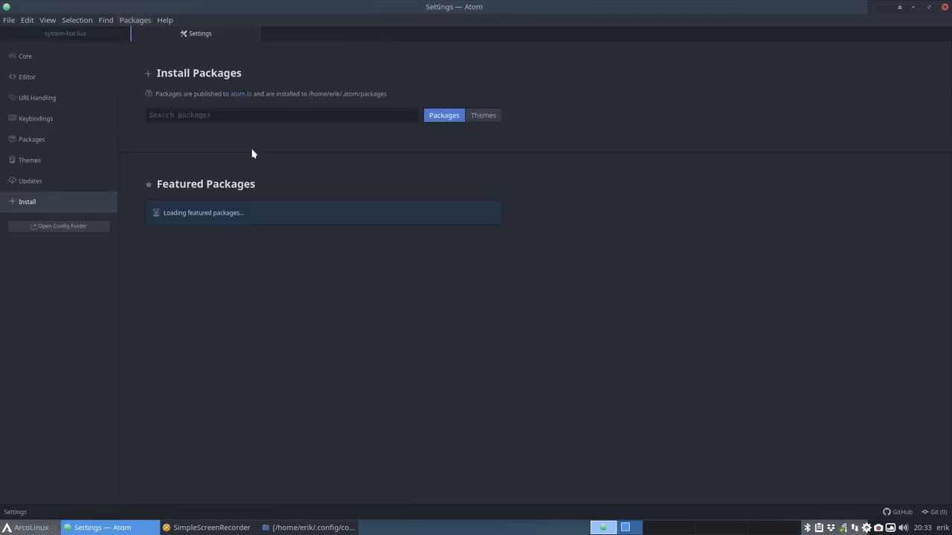
type("lua")
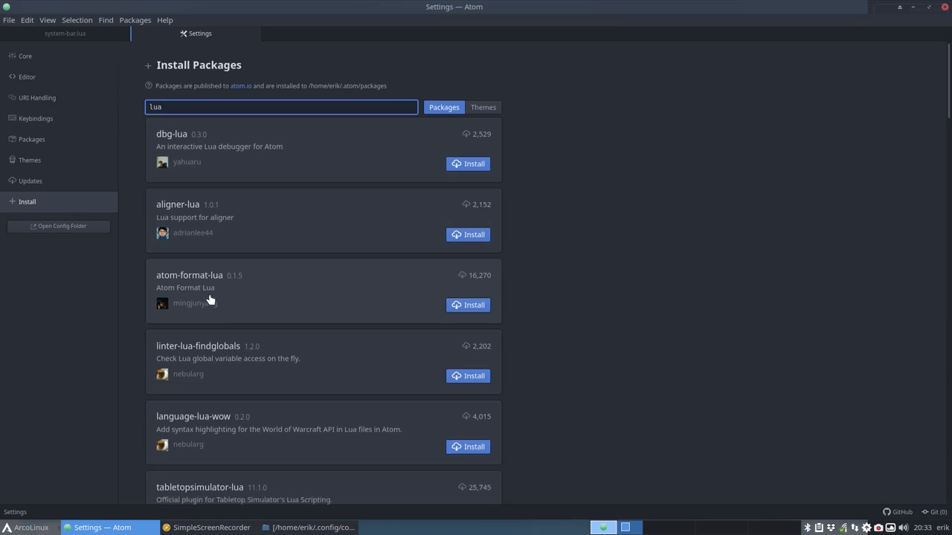
scroll("down", 3)
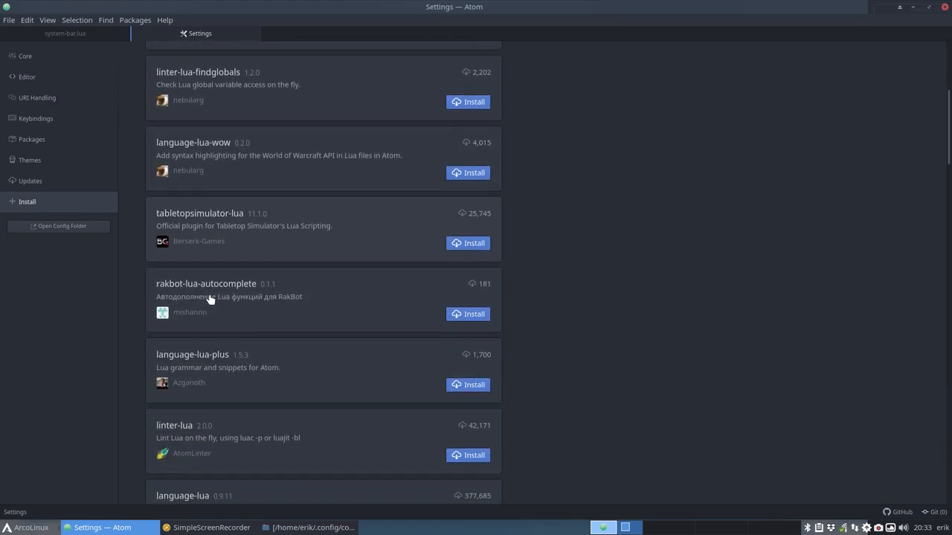
scroll("down", 3)
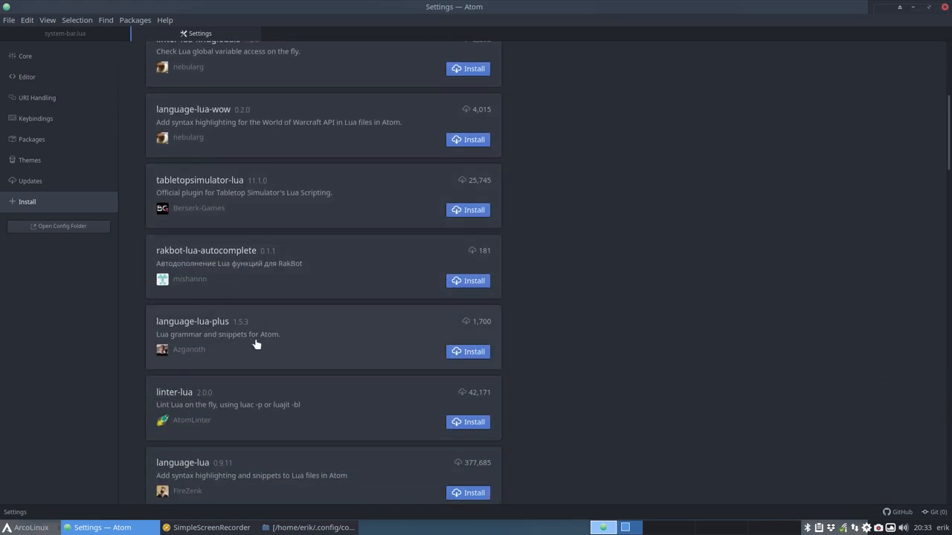
scroll("down", 3)
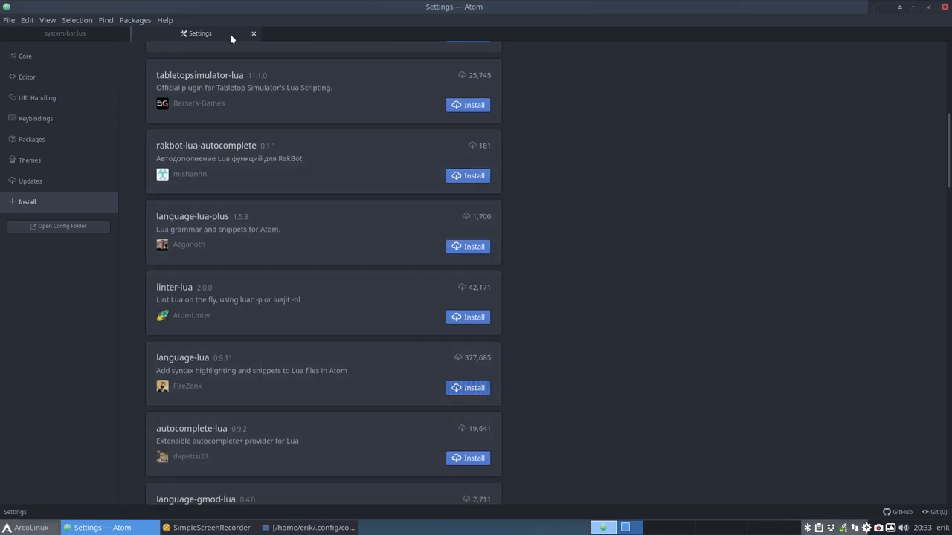
left_click(66, 32)
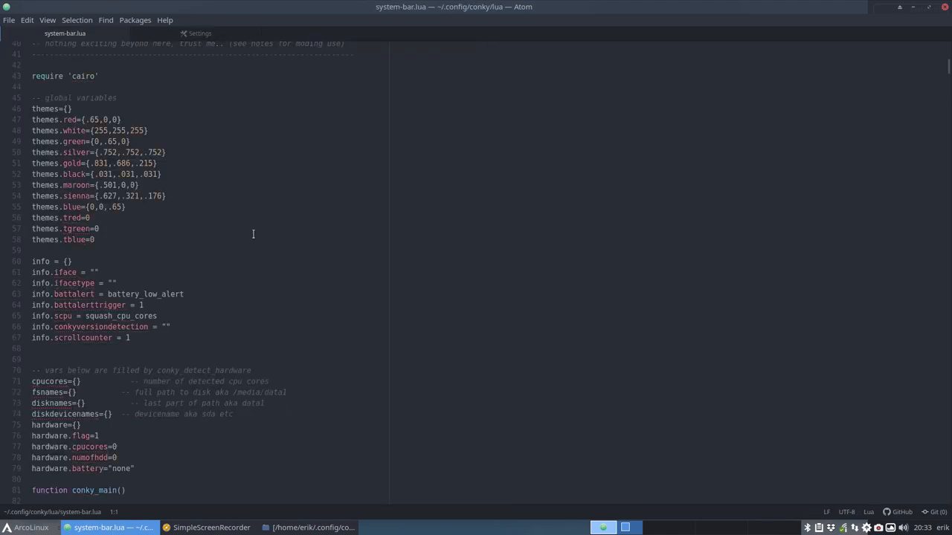
mouse_move(556, 9)
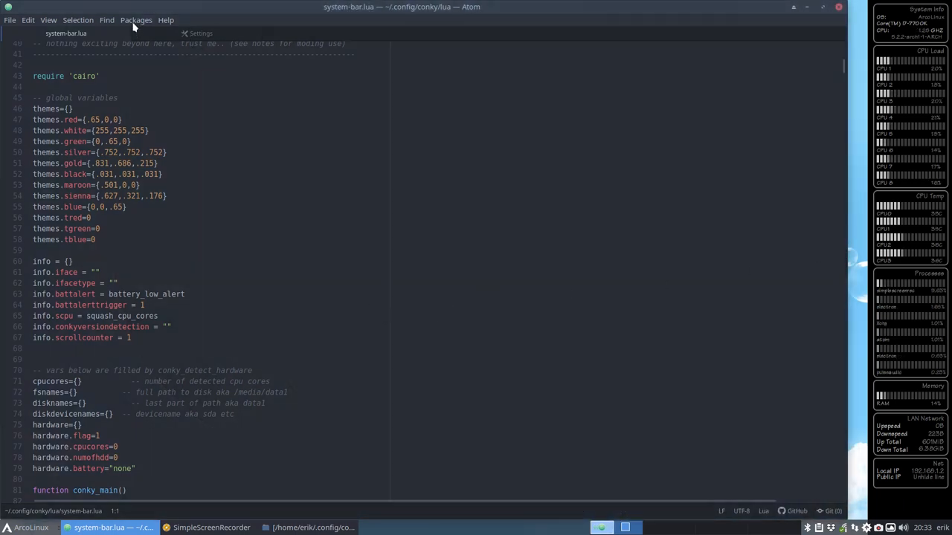
- Search Atom's package installer for 'minimap' then 'pigement' to find minimap-pigments
left_click(137, 21)
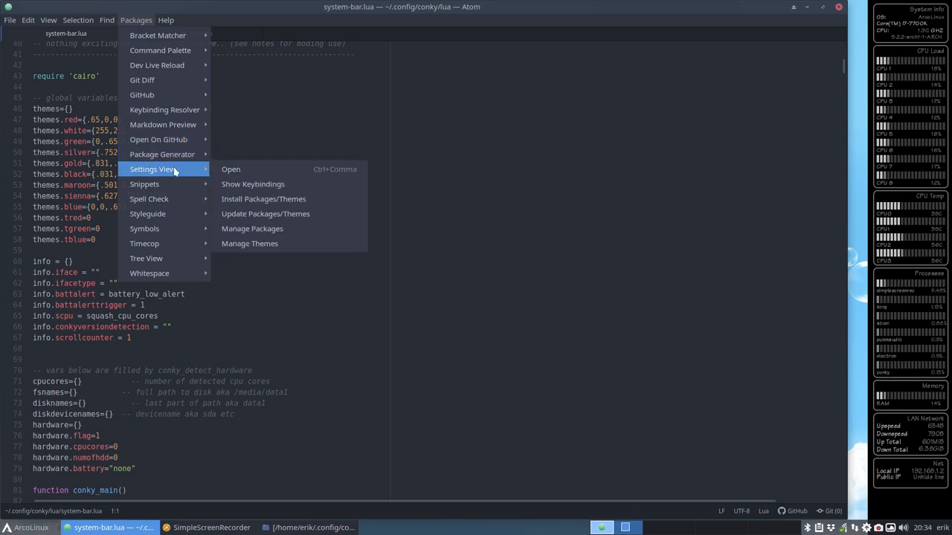
left_click(253, 229)
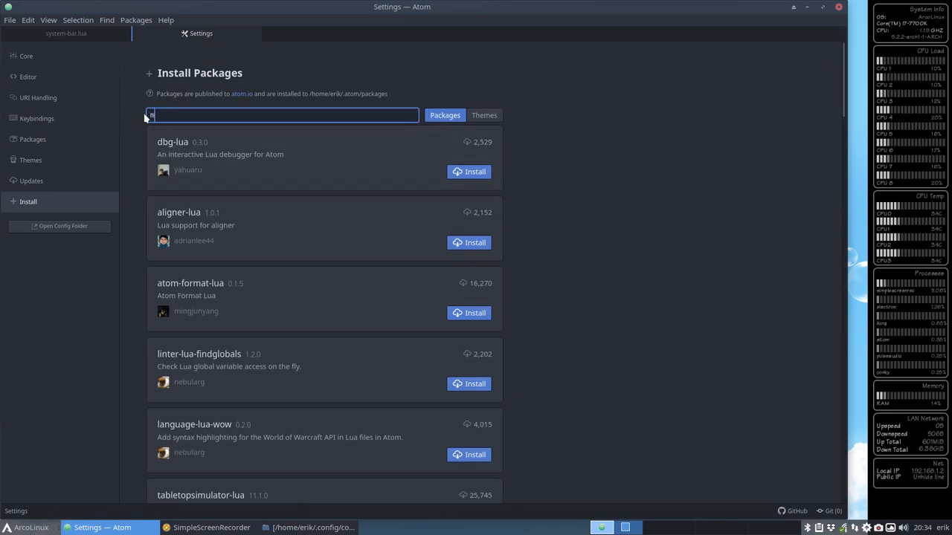
type("minimap pigement")
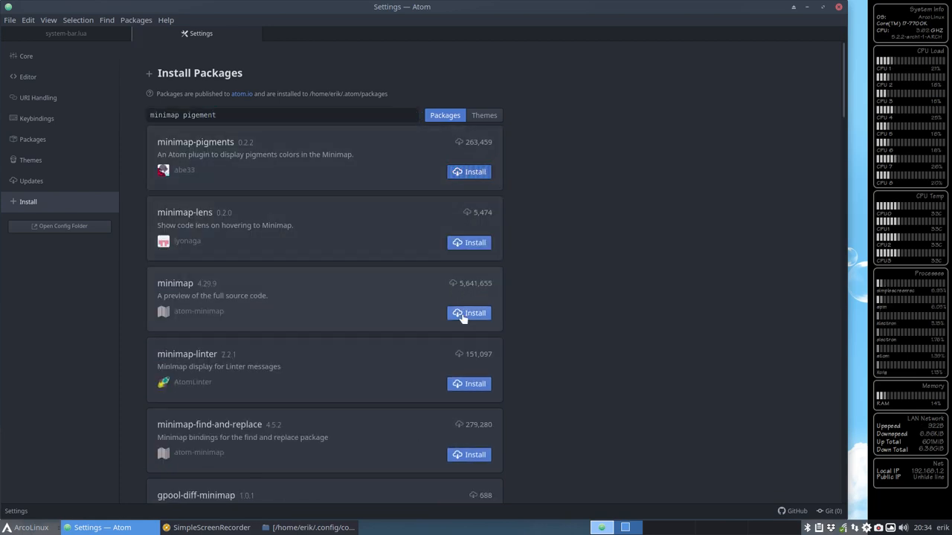
left_click(283, 114)
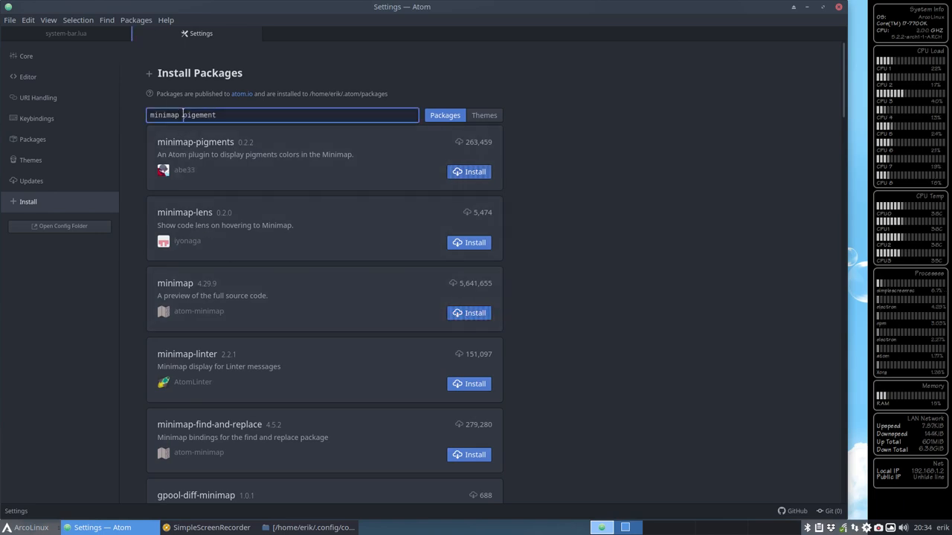
type("pigement")
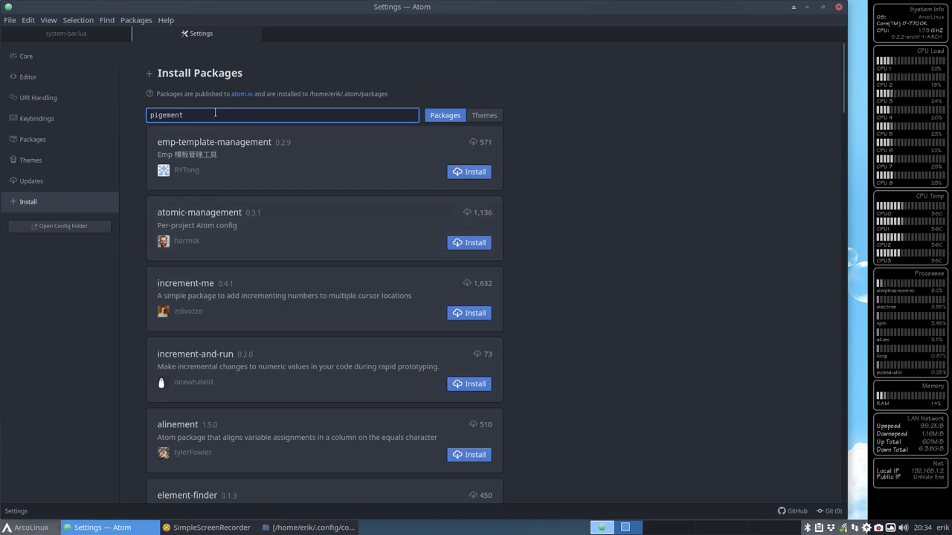
mouse_move(176, 140)
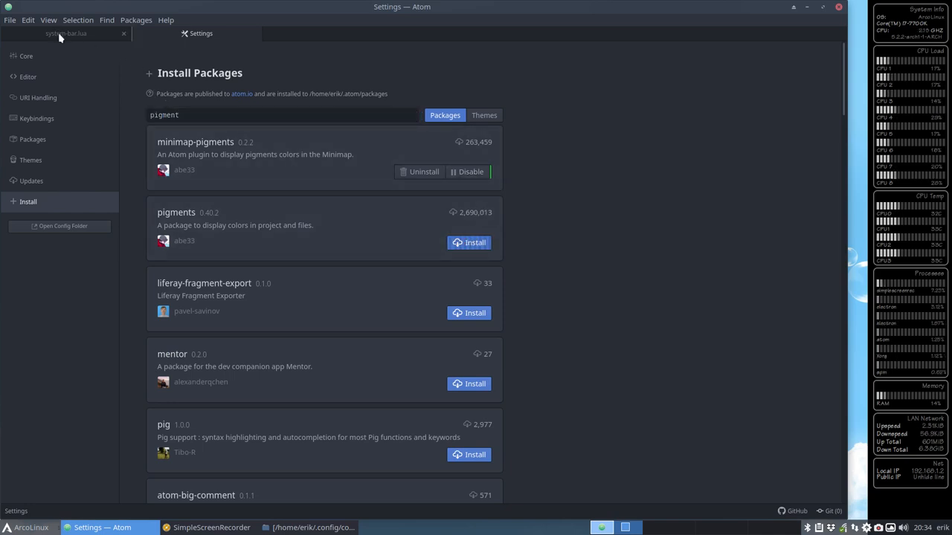
- Return to system-bar.lua and scroll back to its header and user parameters
left_click(66, 33)
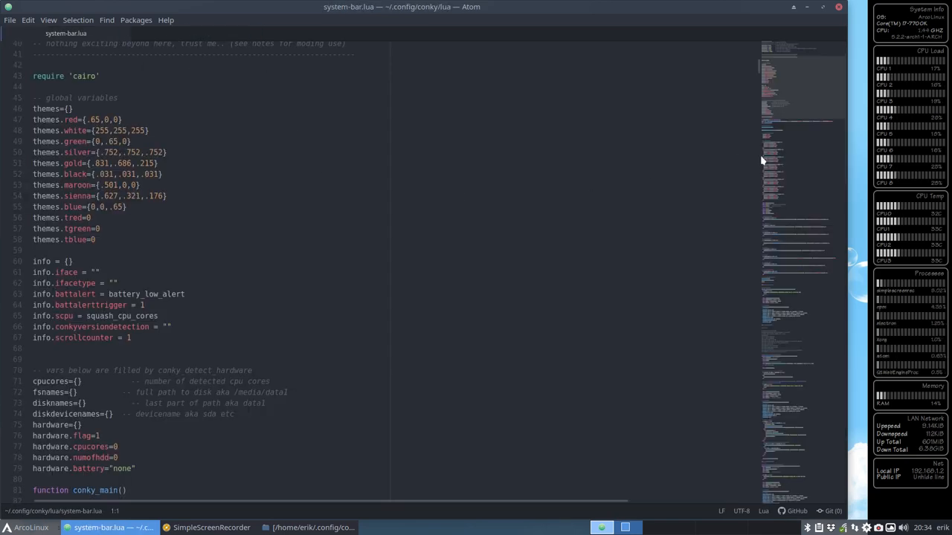
scroll("down", 3)
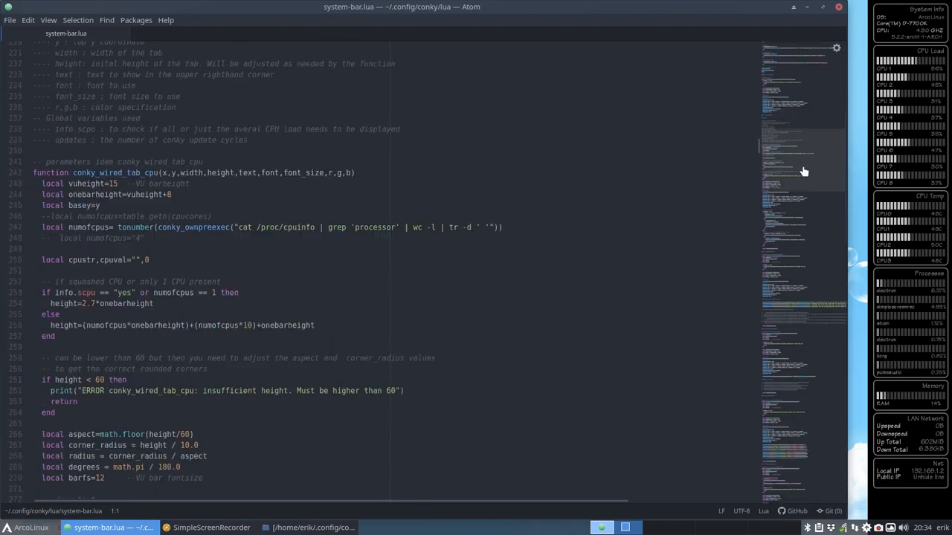
scroll("down", 3)
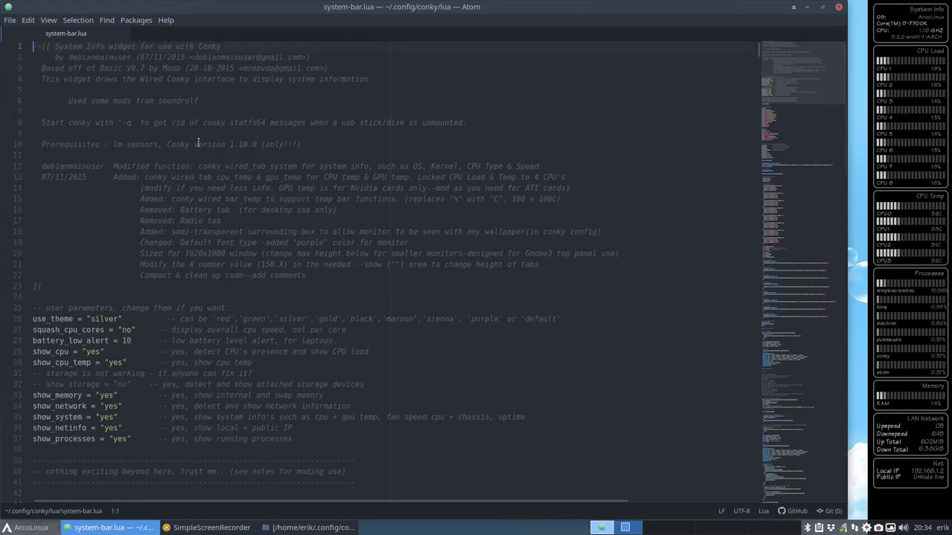
mouse_move(145, 119)
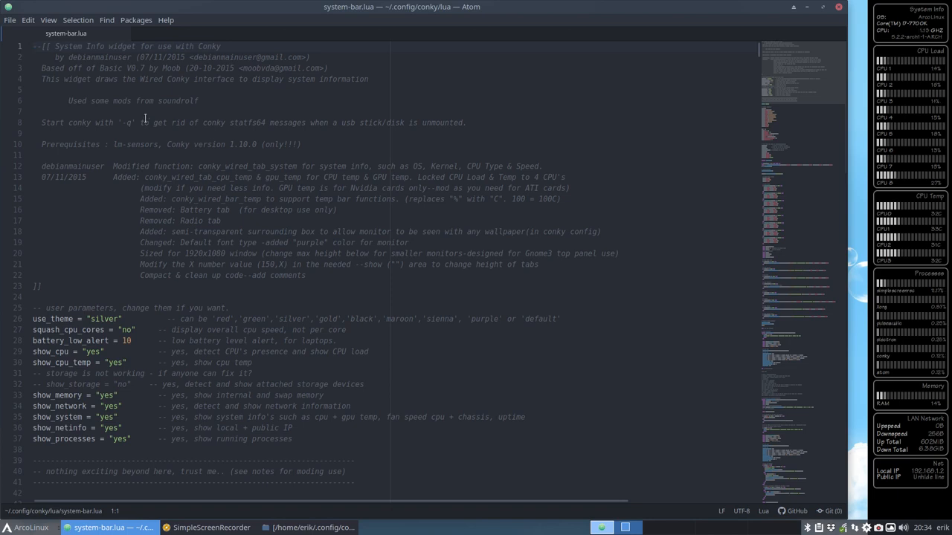
double_click(223, 57)
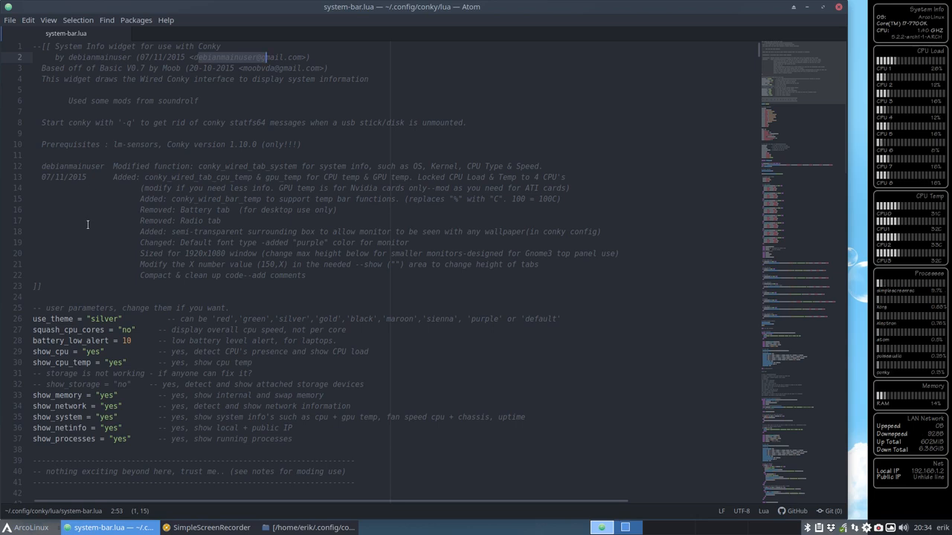
- Change use_theme to "red", then to "green", saving so the conky bar turns green
scroll("down", 3)
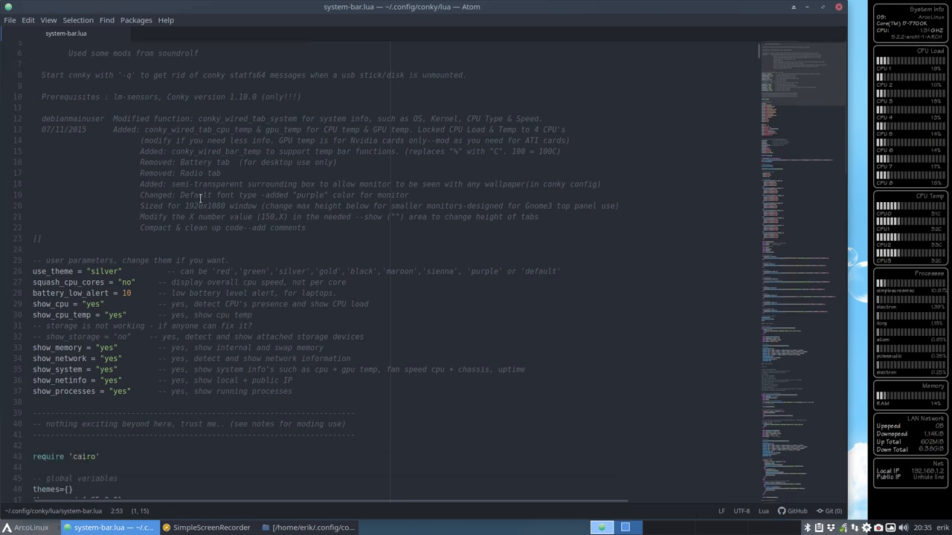
scroll("down", 3)
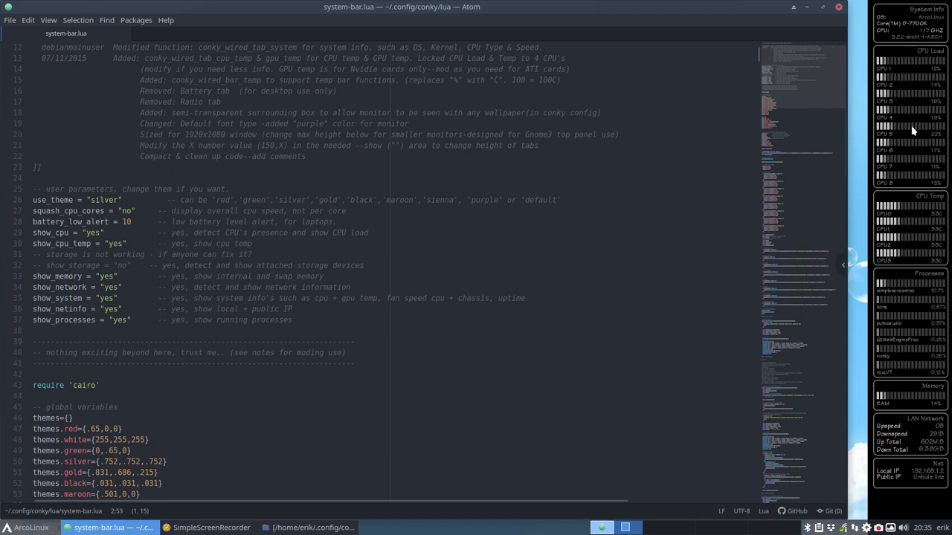
mouse_move(913, 482)
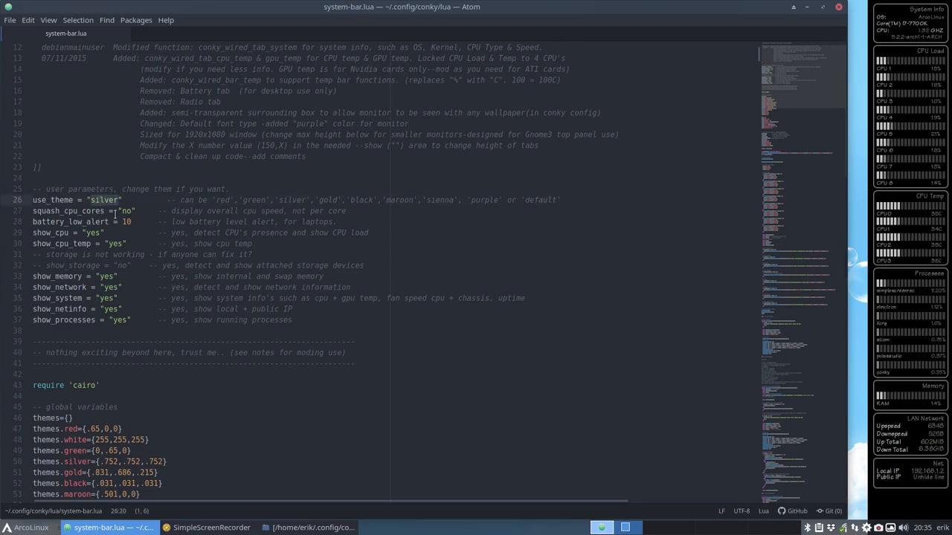
type("red")
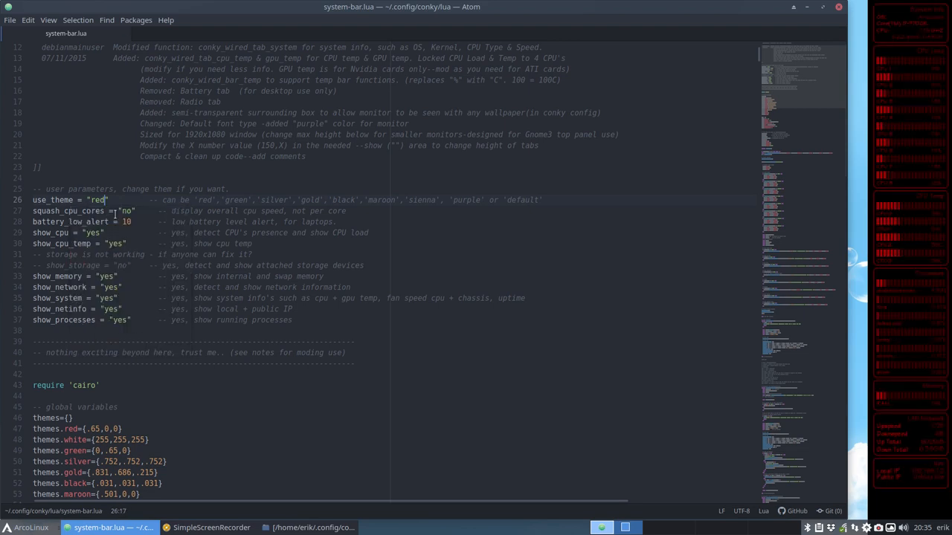
key("BackSpace")
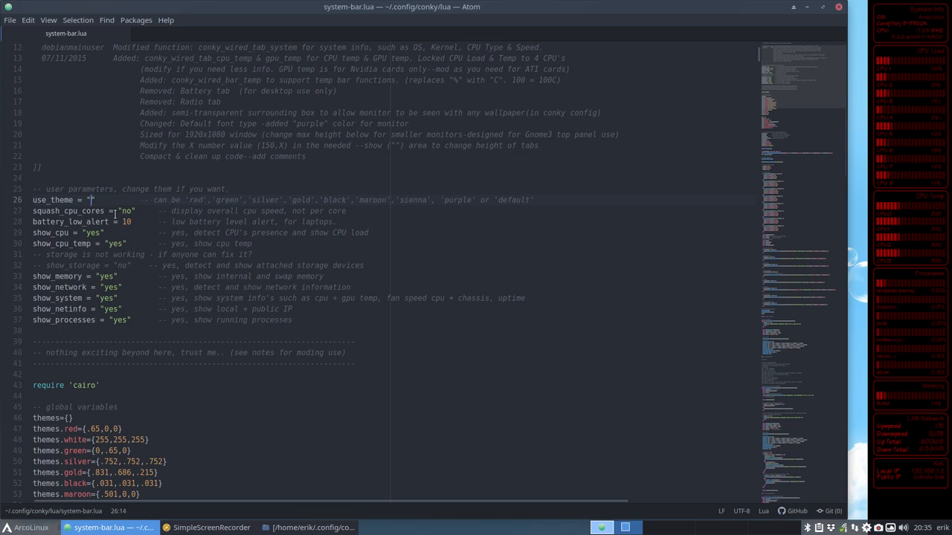
type("green")
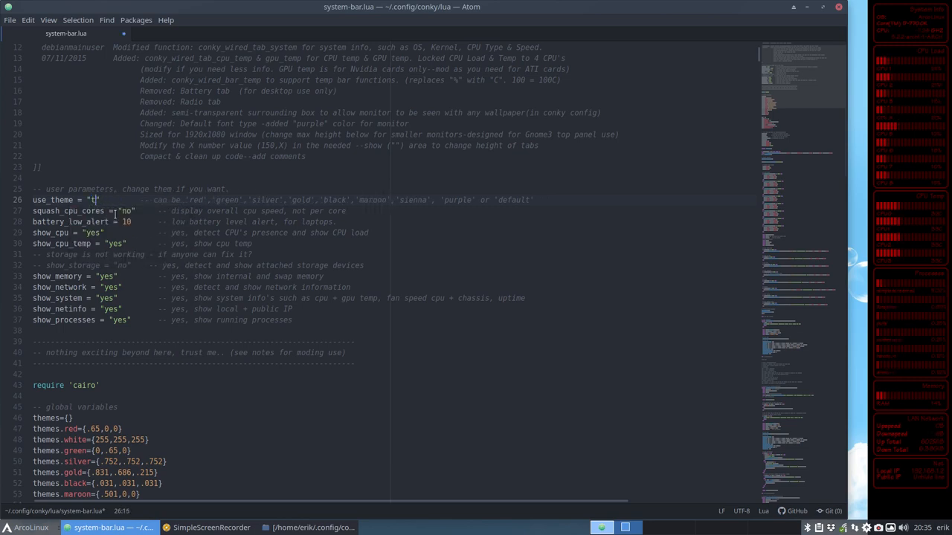
type("green")
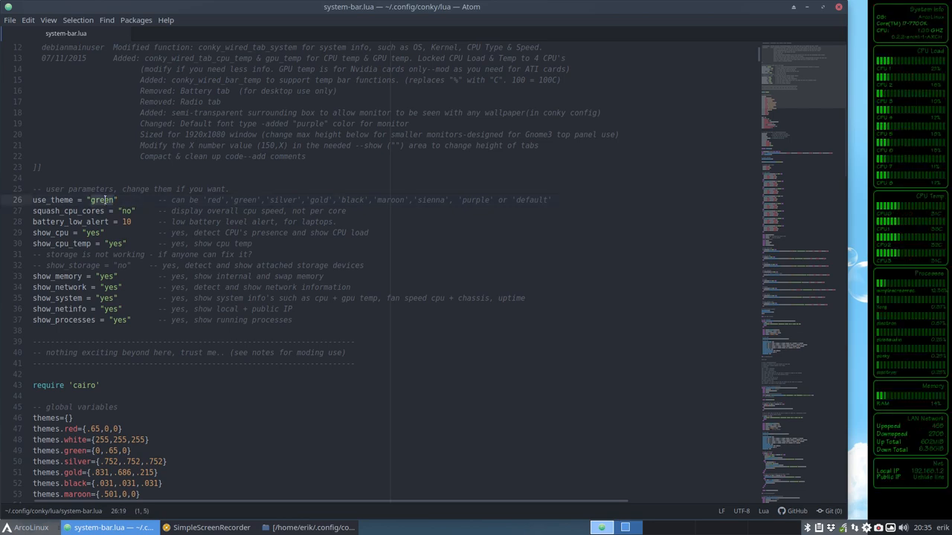
- Try use_theme values silver, gold, maroon and sienna, saving after each
type("silver")
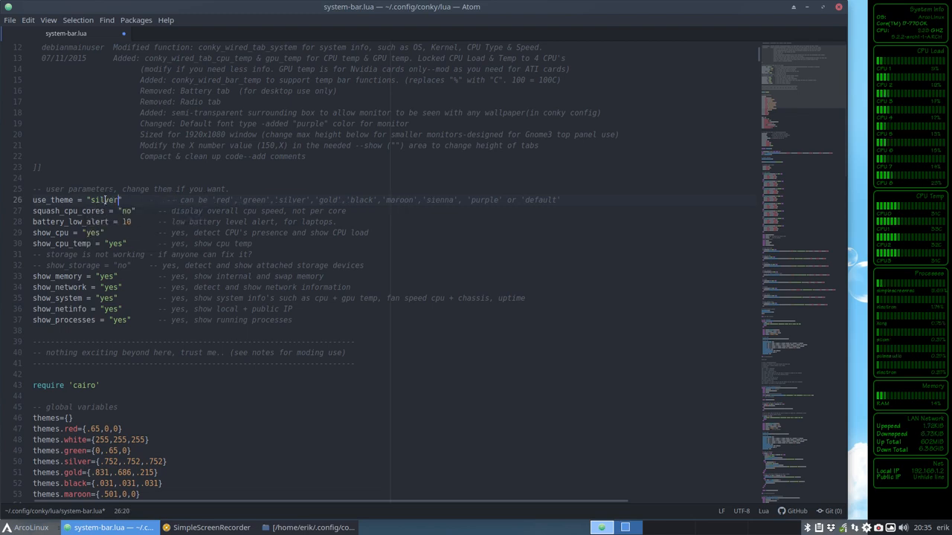
type("gold")
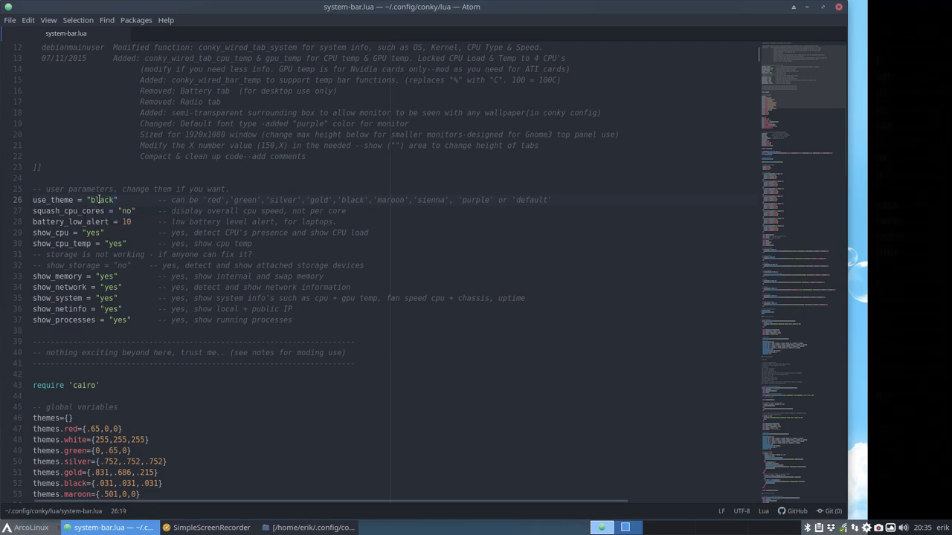
double_click(101, 199)
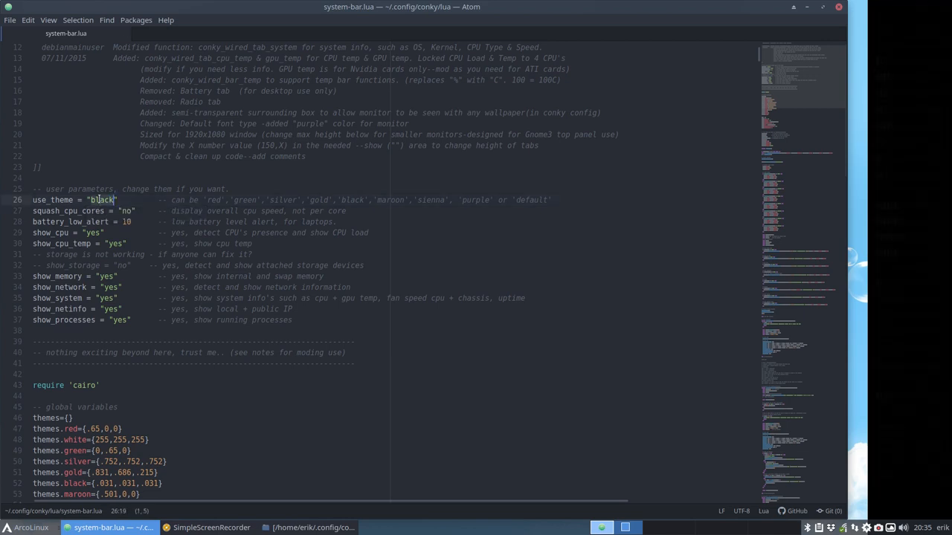
type("maroon")
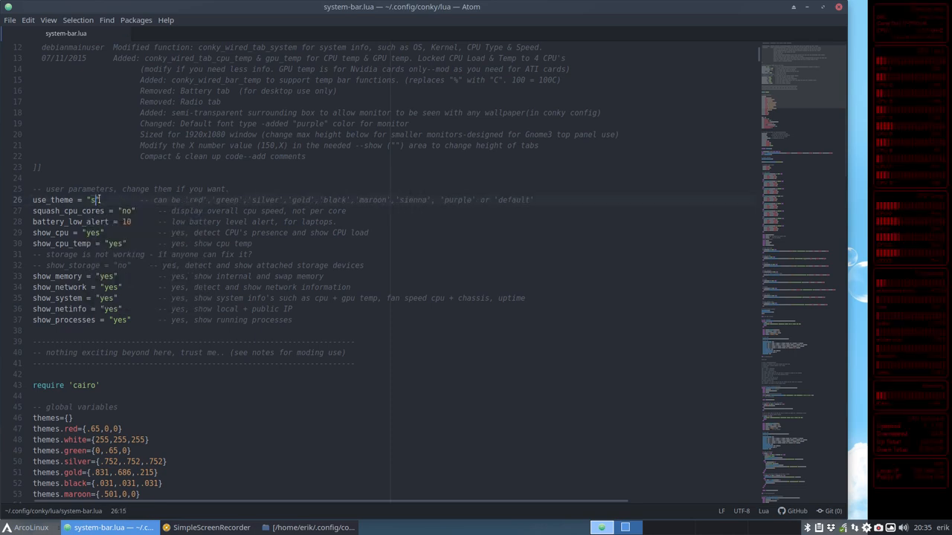
type("ienna")
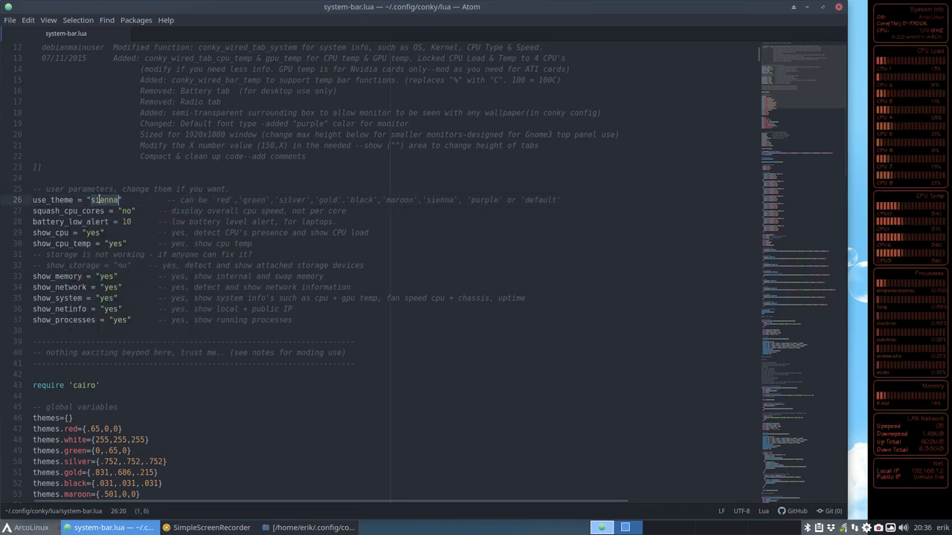
- Try the purple theme, then set use_theme back to "default"
type("P")
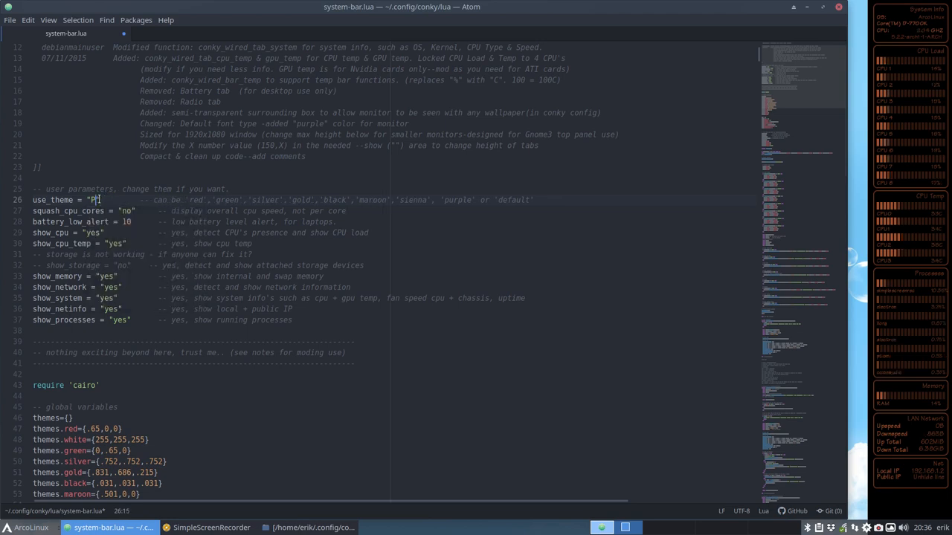
type("u")
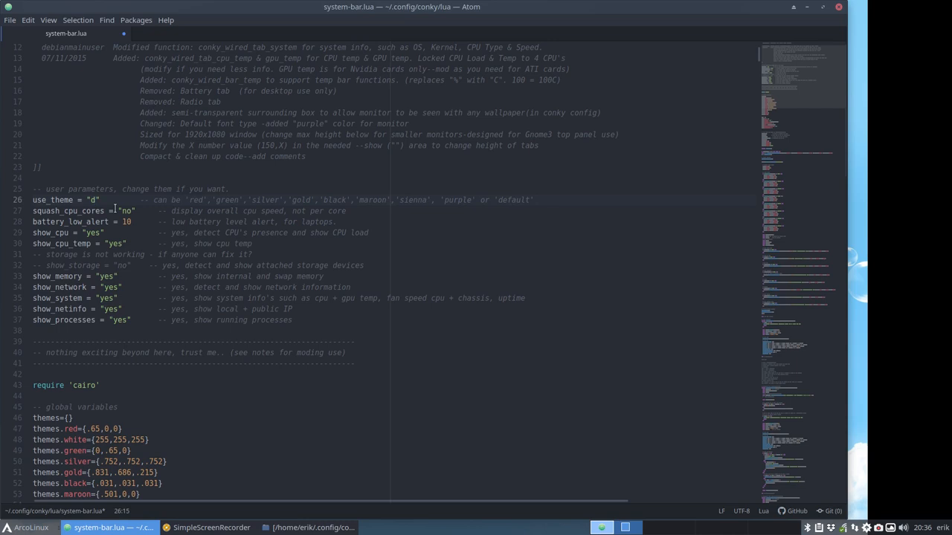
type("Default")
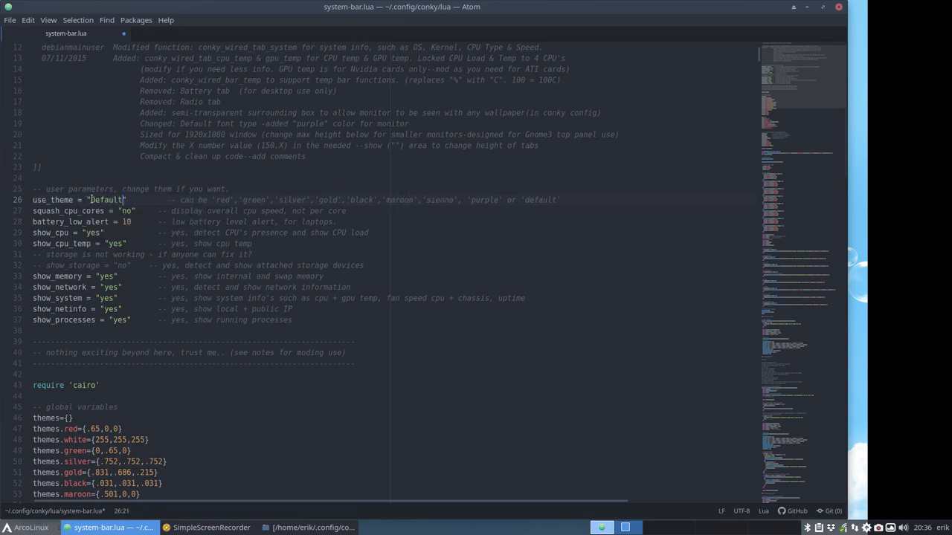
type("default")
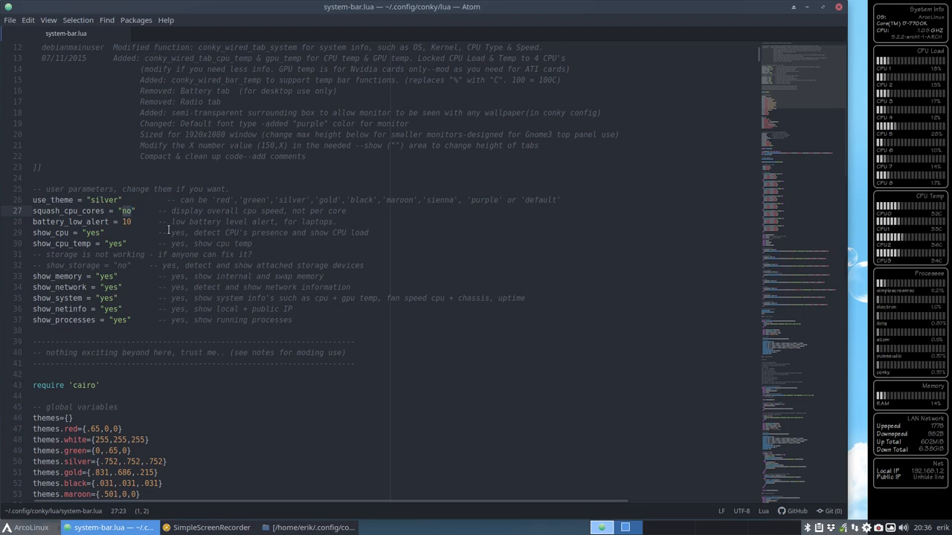
- Set squash_cpu_cores to "yes" so the CPU cores merge into one bar
type("yes")
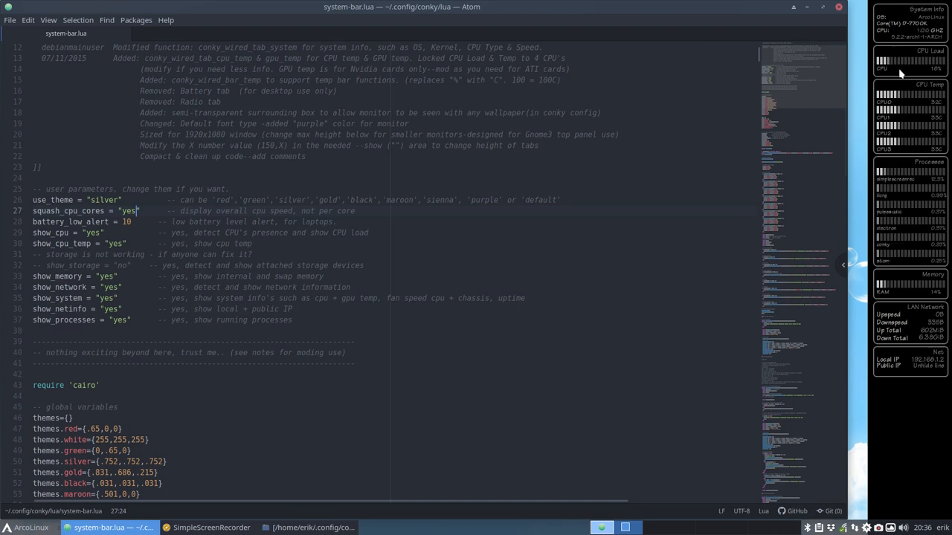
mouse_move(887, 443)
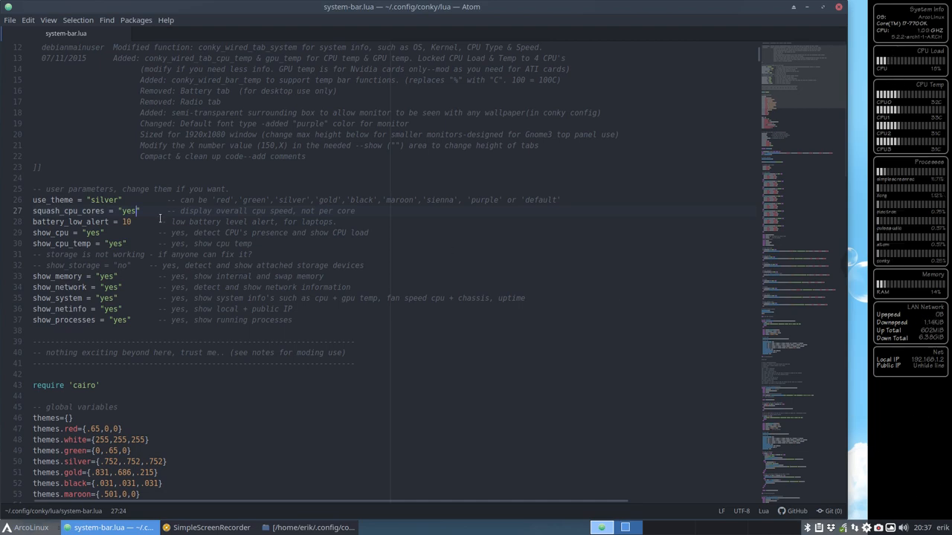
left_click(97, 222)
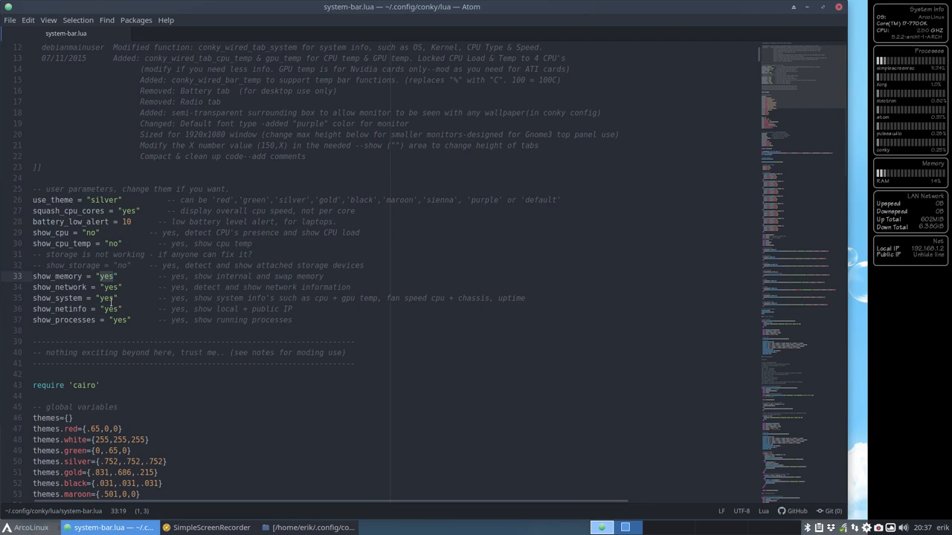
- Set the show_ section options, including show_processes, to "no" in system-bar.lua
type("no")
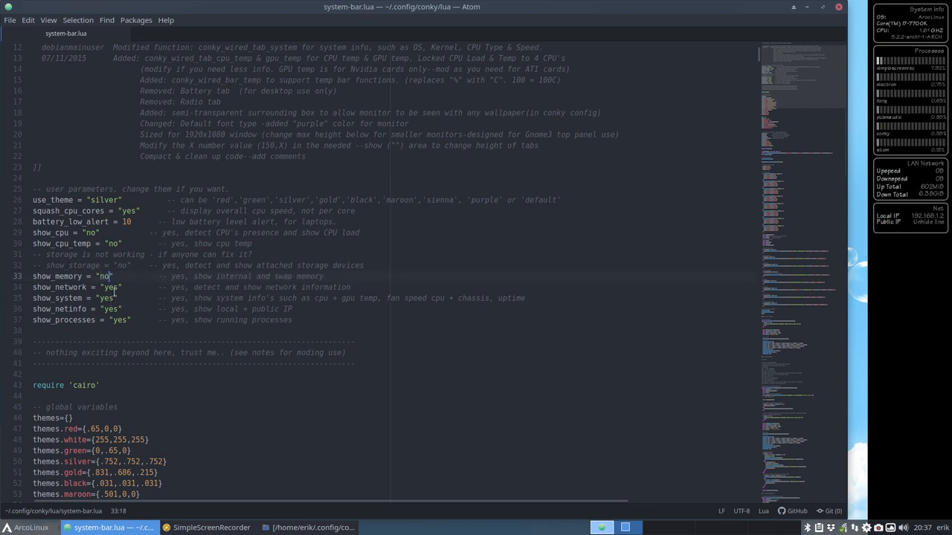
left_click(110, 287)
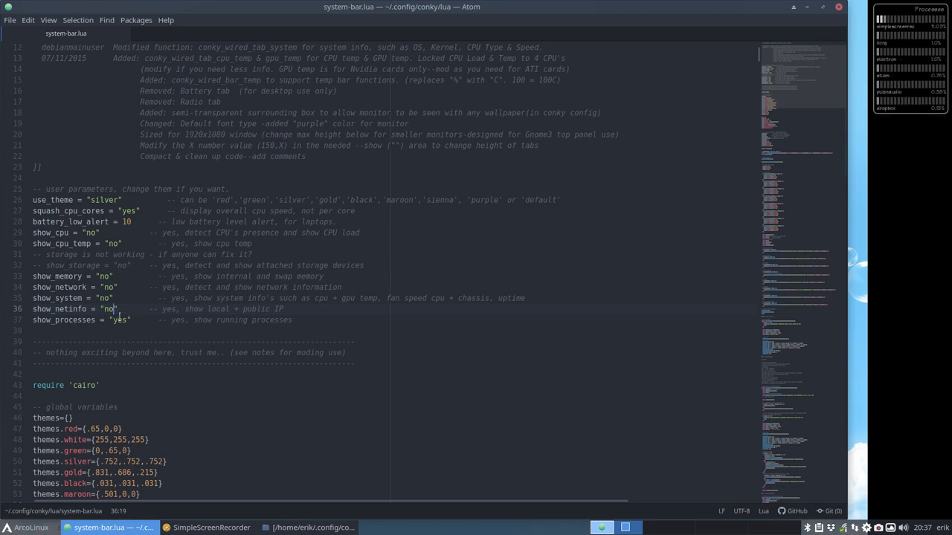
left_click(122, 320)
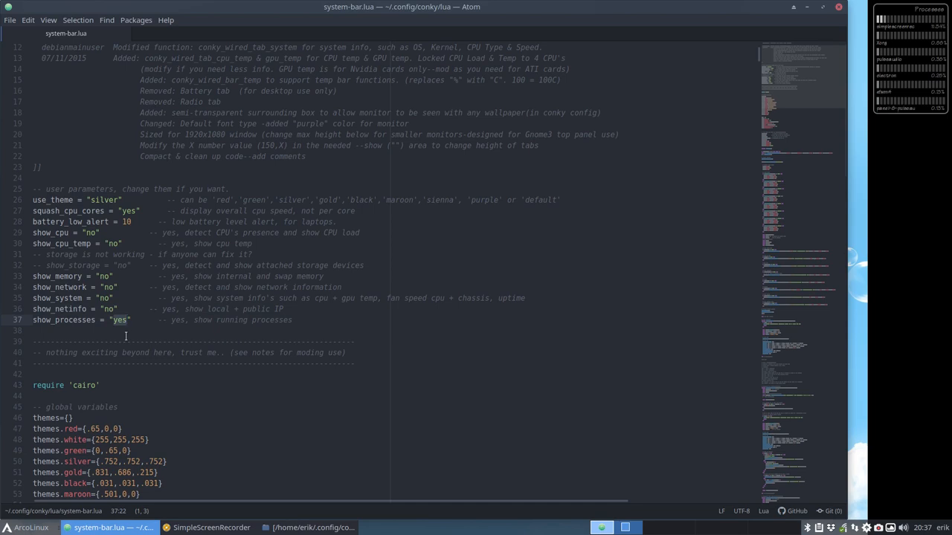
type("no")
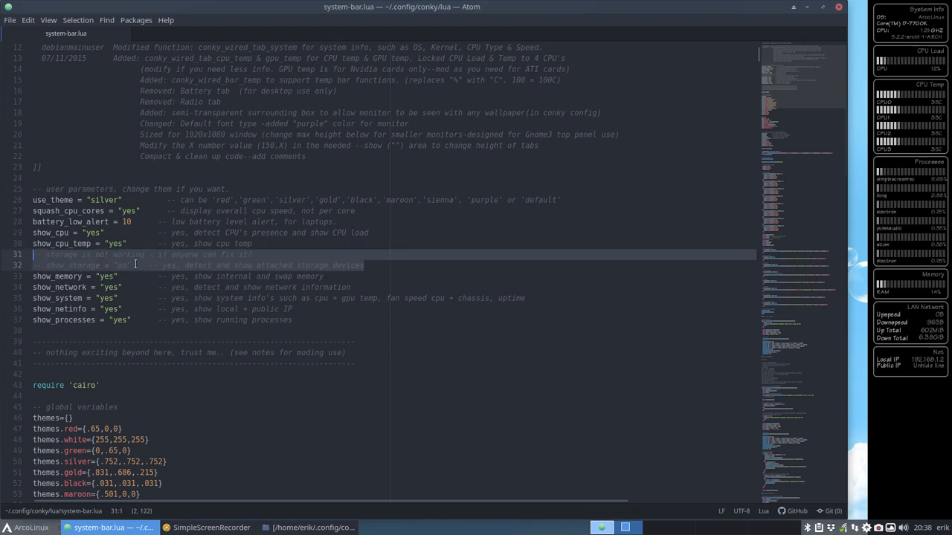
left_click(134, 265)
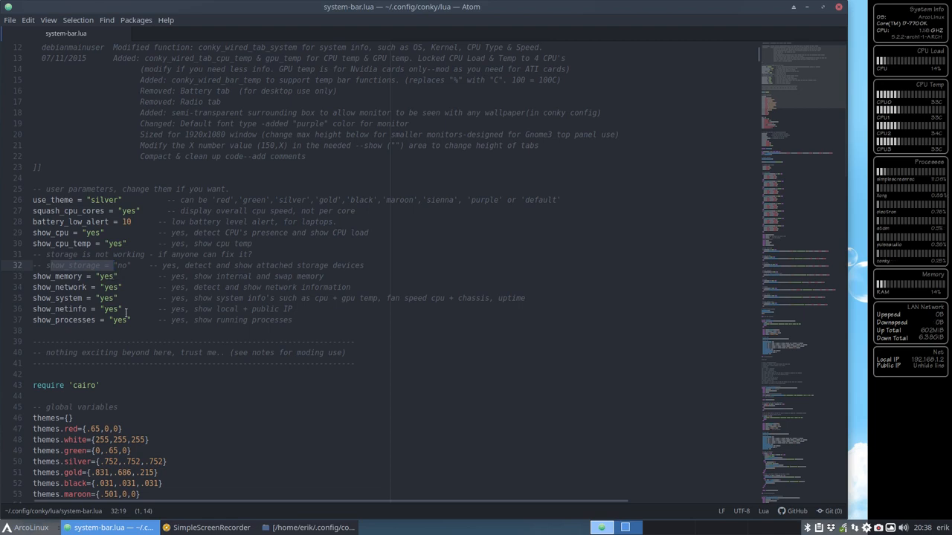
scroll("down", 3)
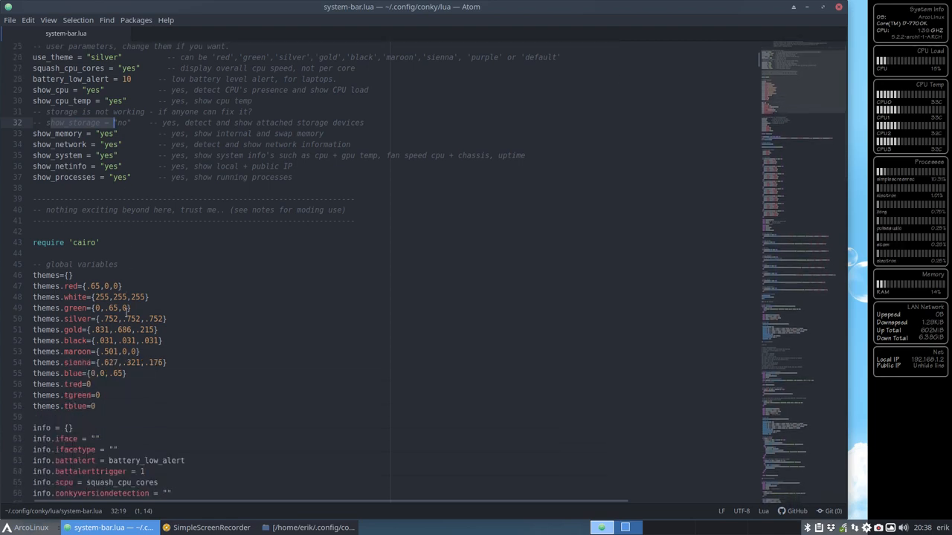
scroll("down", 3)
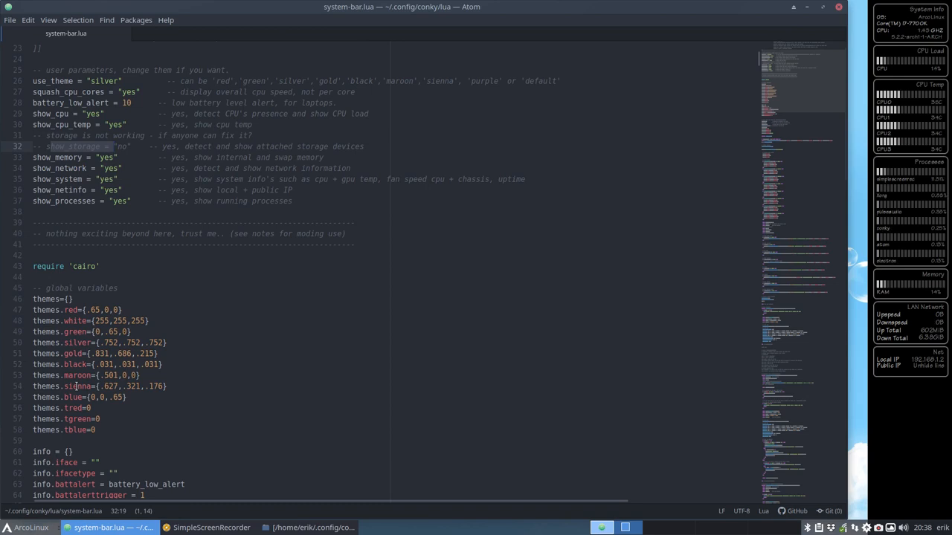
scroll("down", 3)
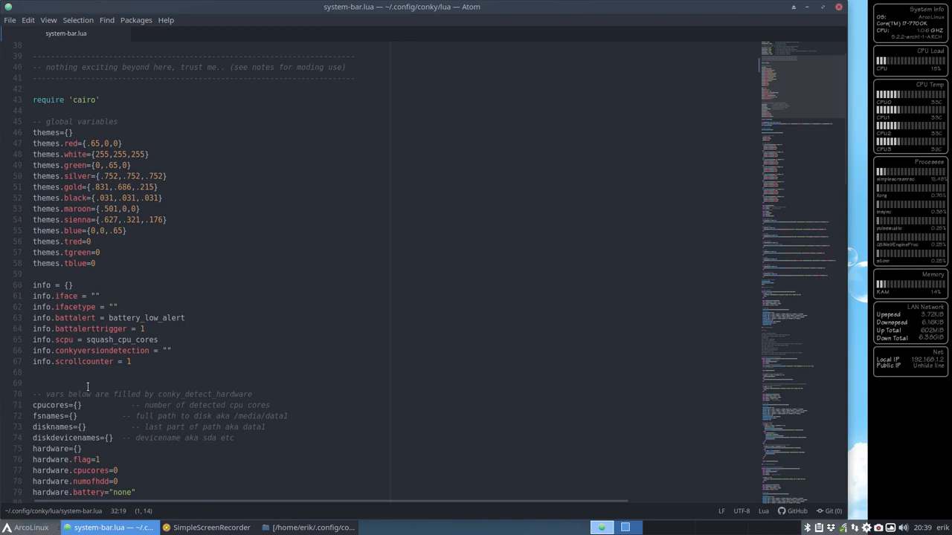
scroll("down", 3)
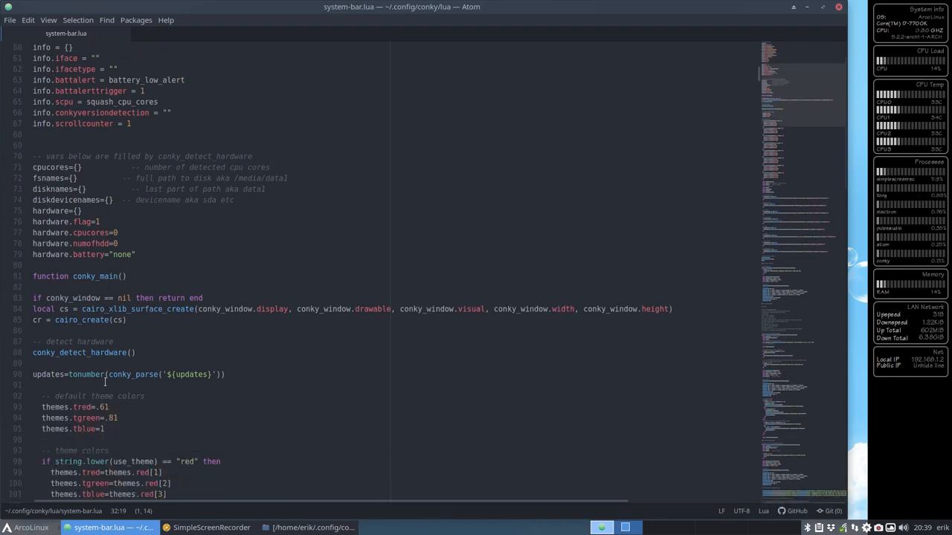
scroll("up", 3)
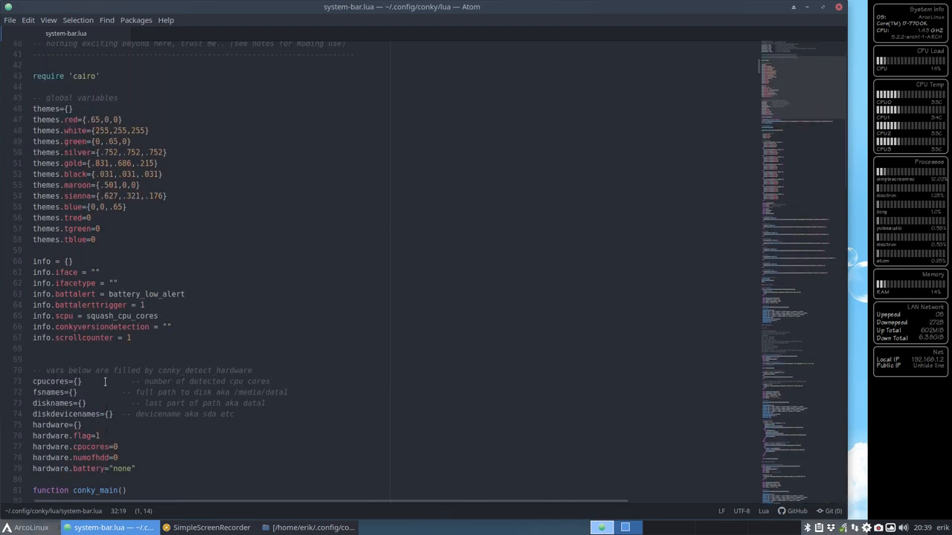
scroll("down", 3)
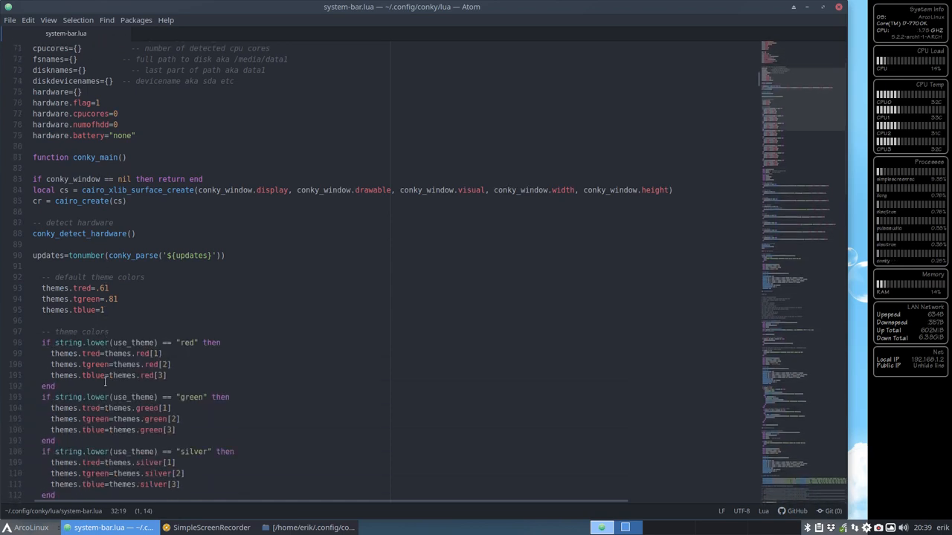
scroll("down", 3)
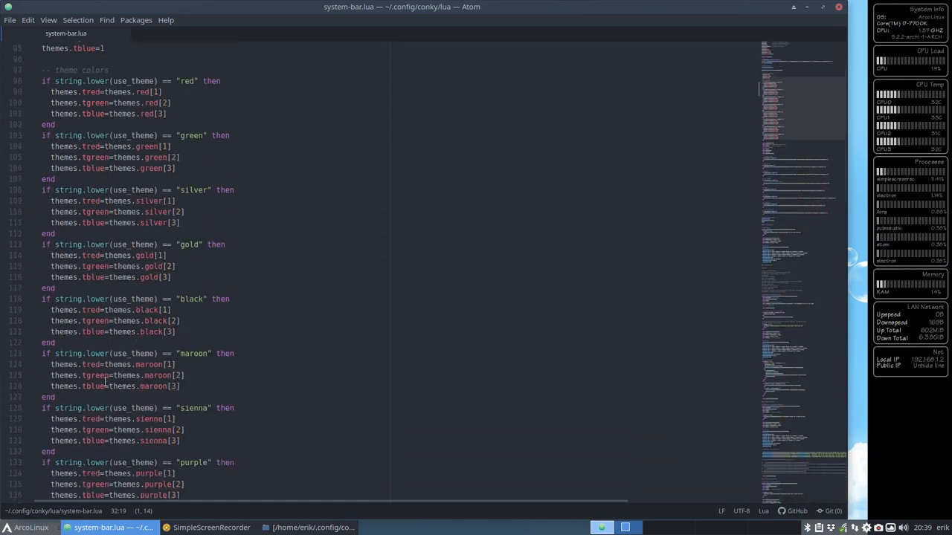
scroll("down", 3)
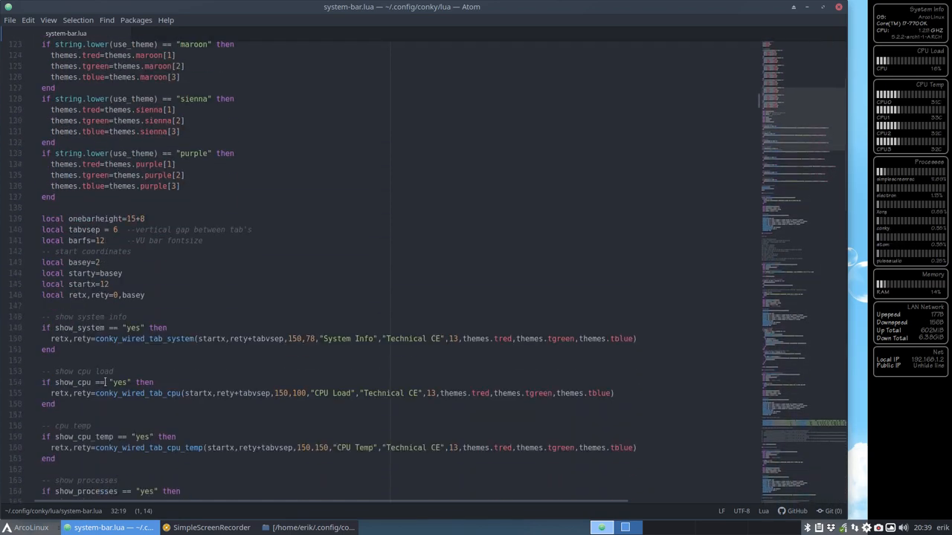
scroll("down", 3)
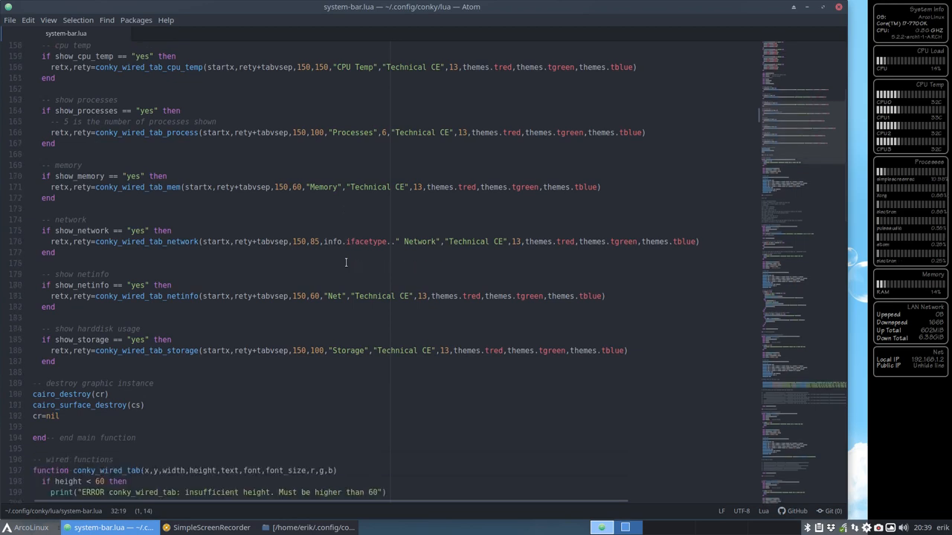
double_click(366, 241)
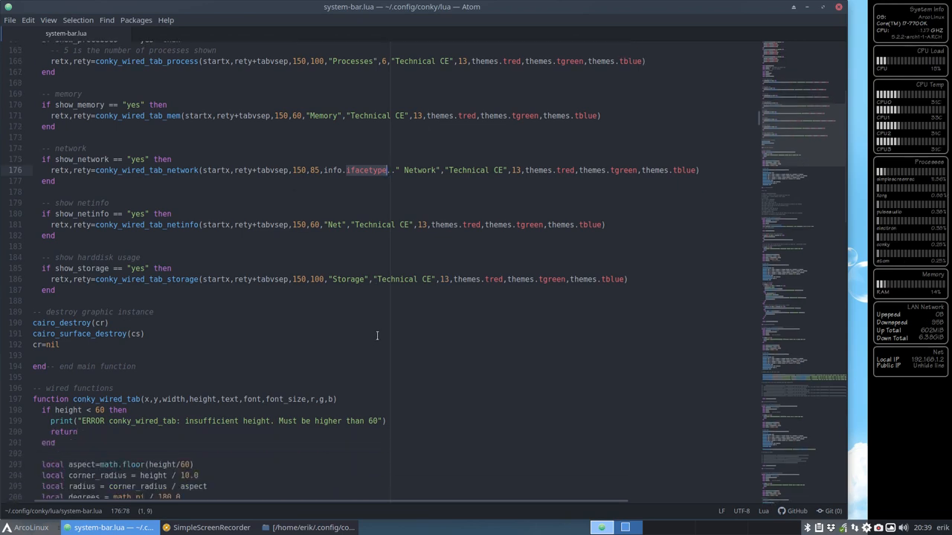
scroll("down", 3)
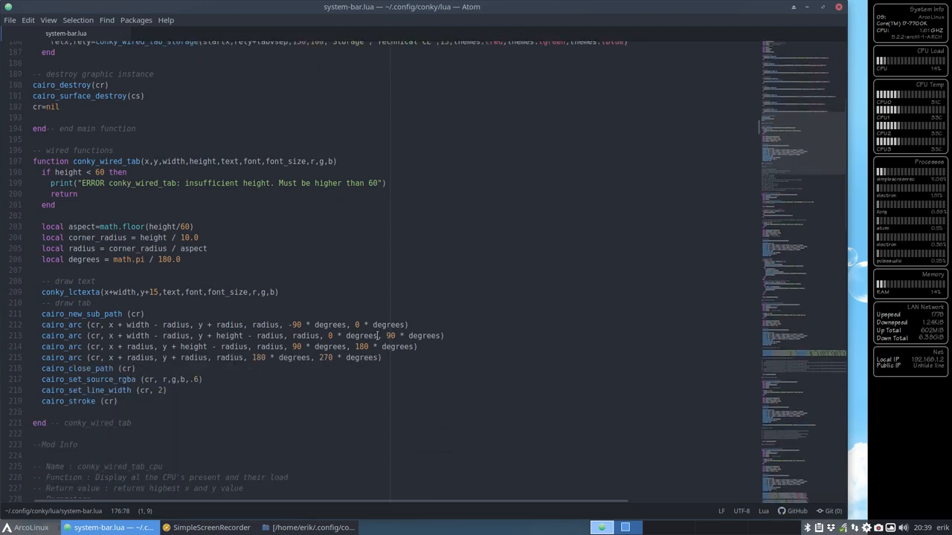
scroll("down", 3)
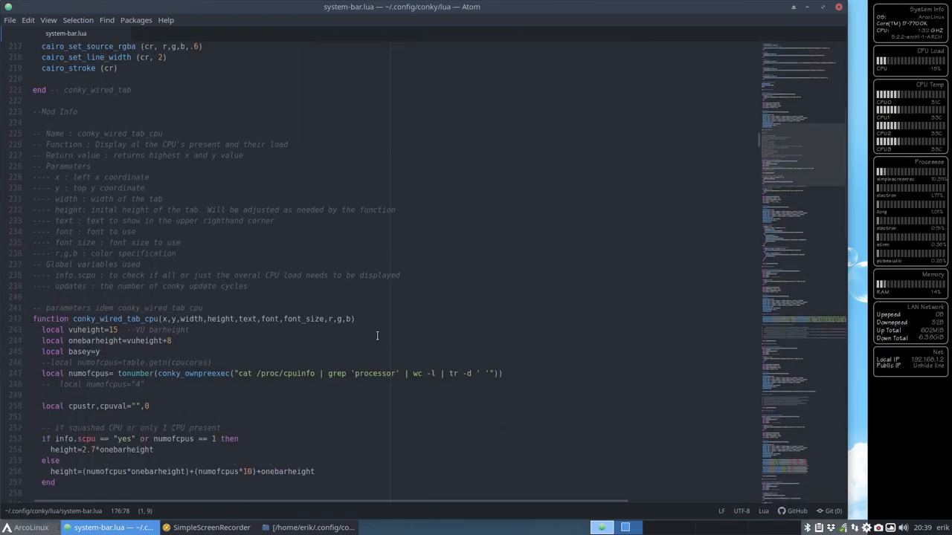
scroll("down", 3)
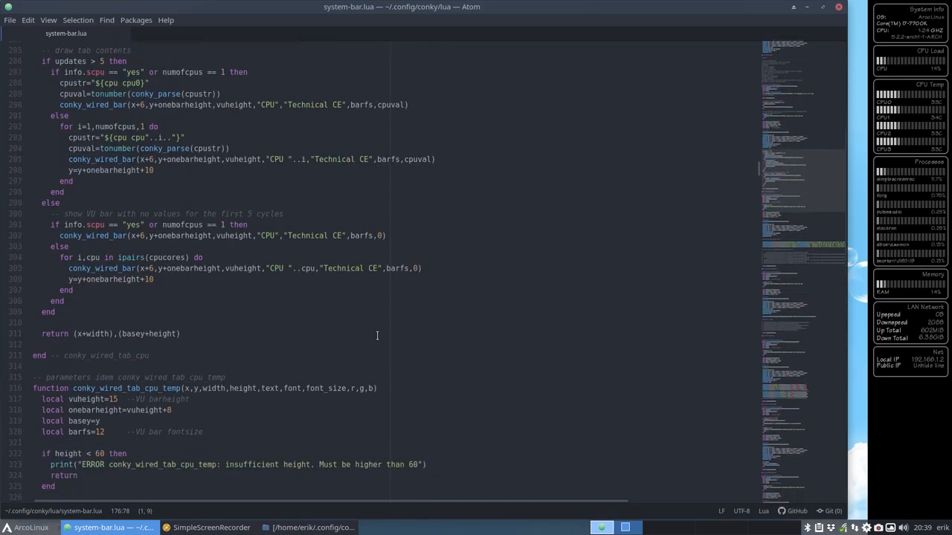
scroll("down", 3)
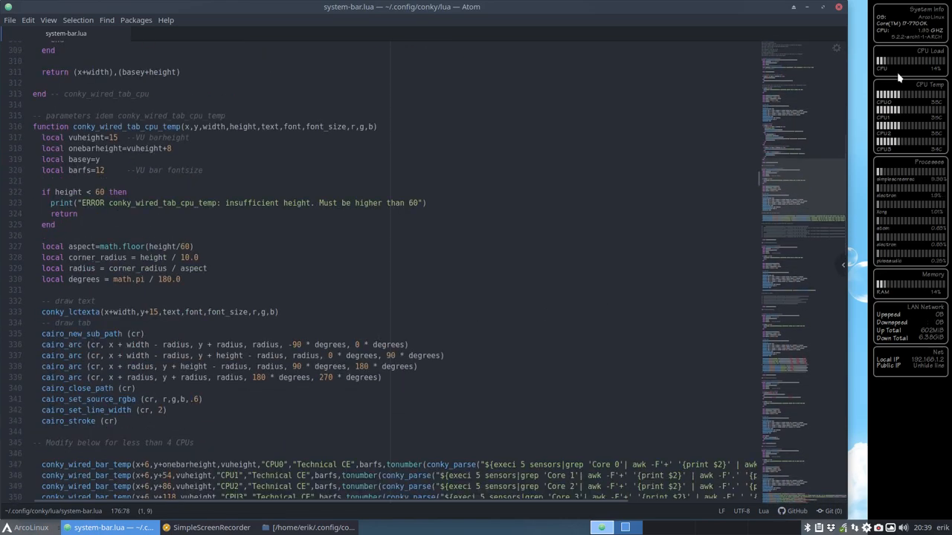
scroll("down", 3)
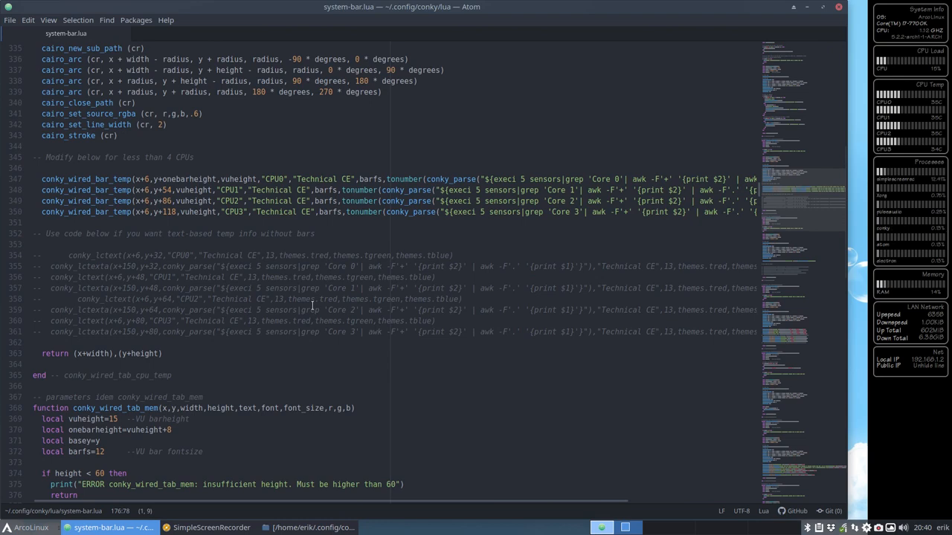
scroll("down", 3)
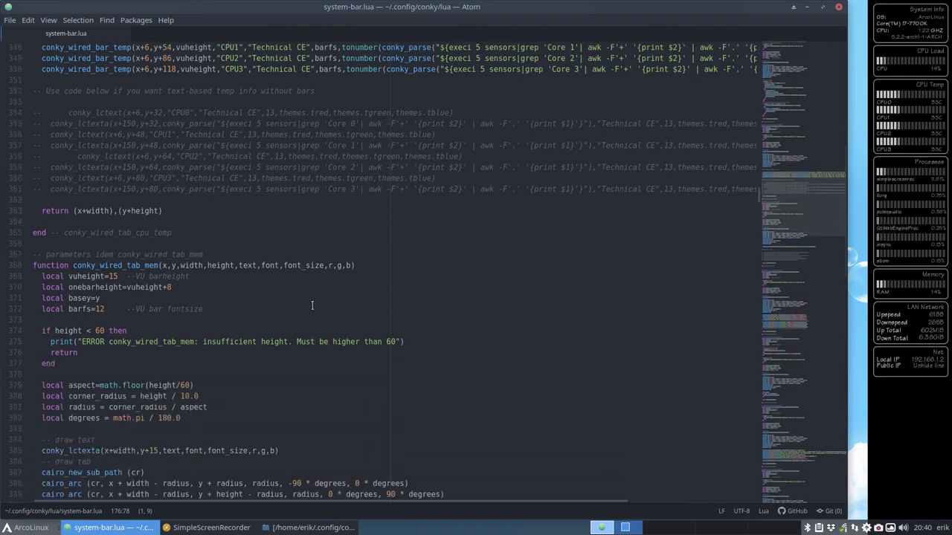
scroll("down", 3)
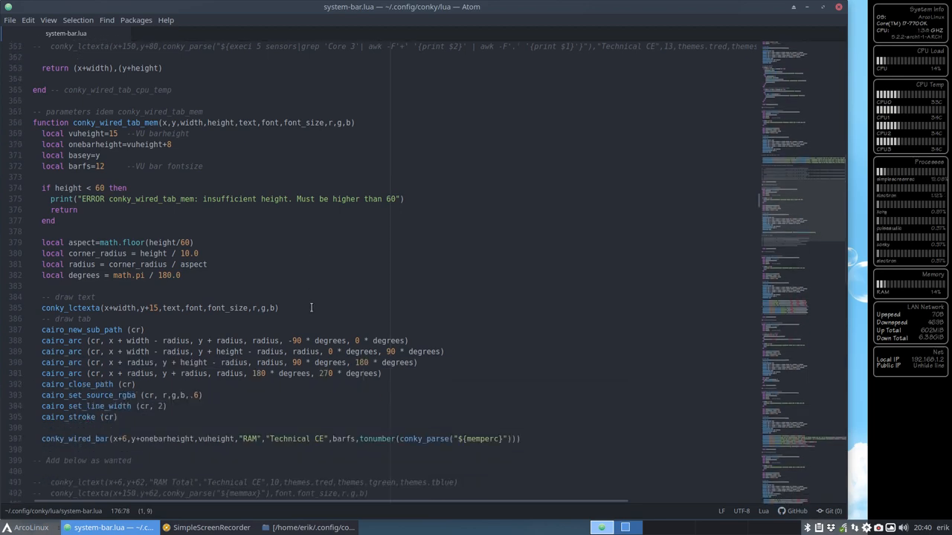
scroll("down", 3)
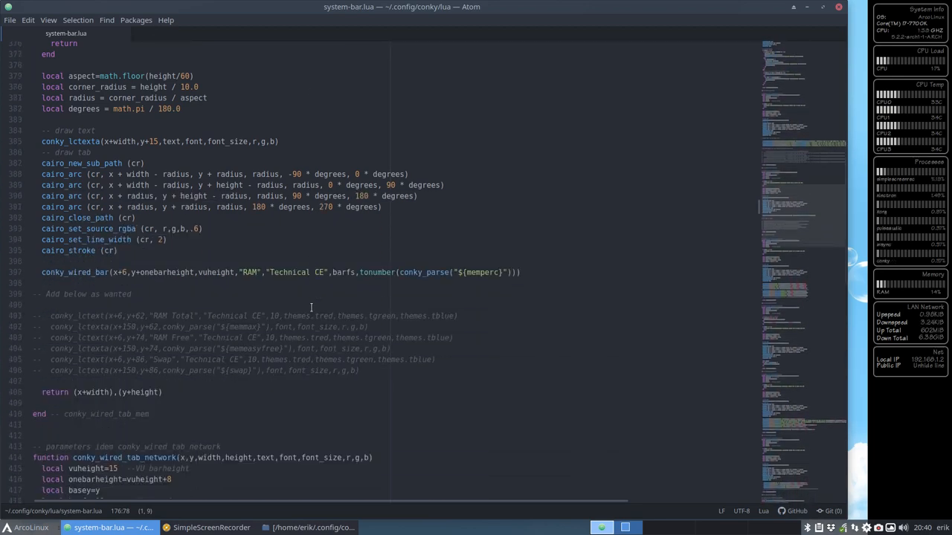
scroll("down", 3)
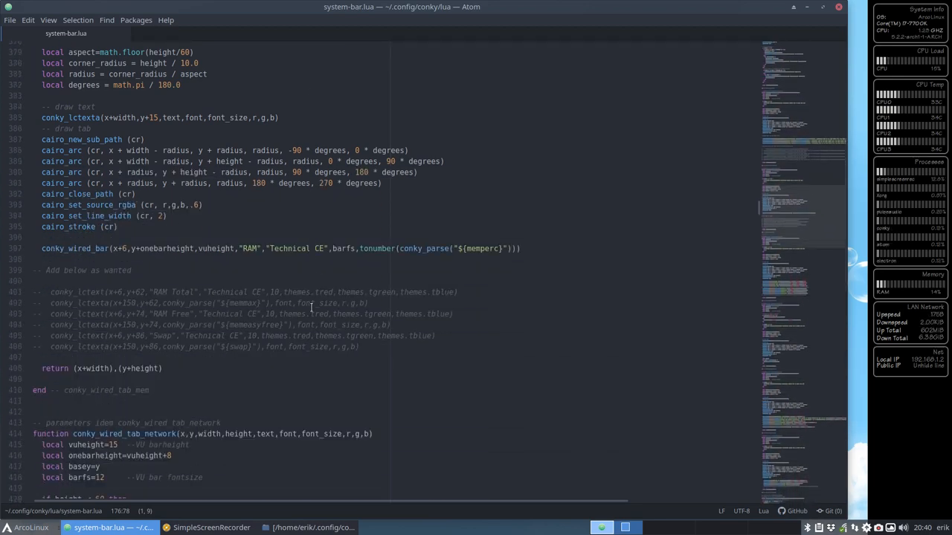
scroll("down", 3)
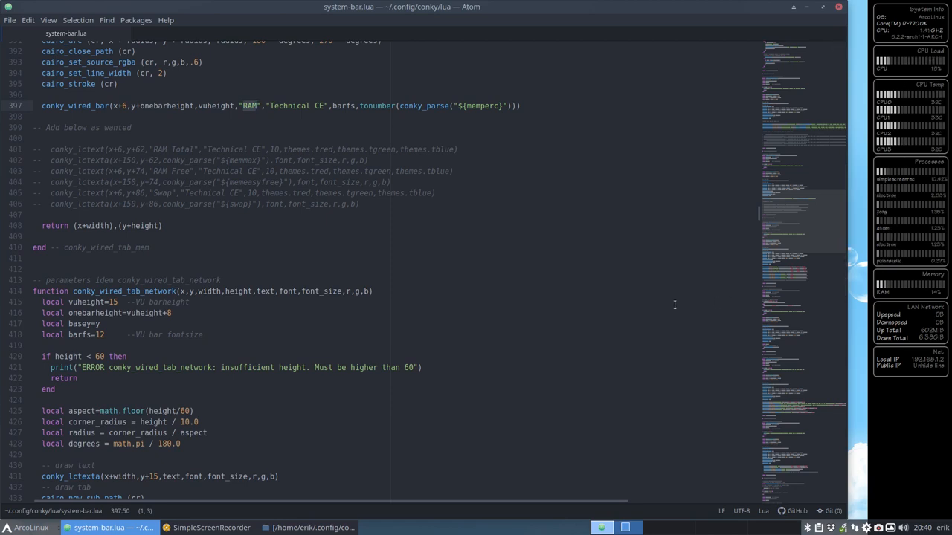
mouse_move(885, 296)
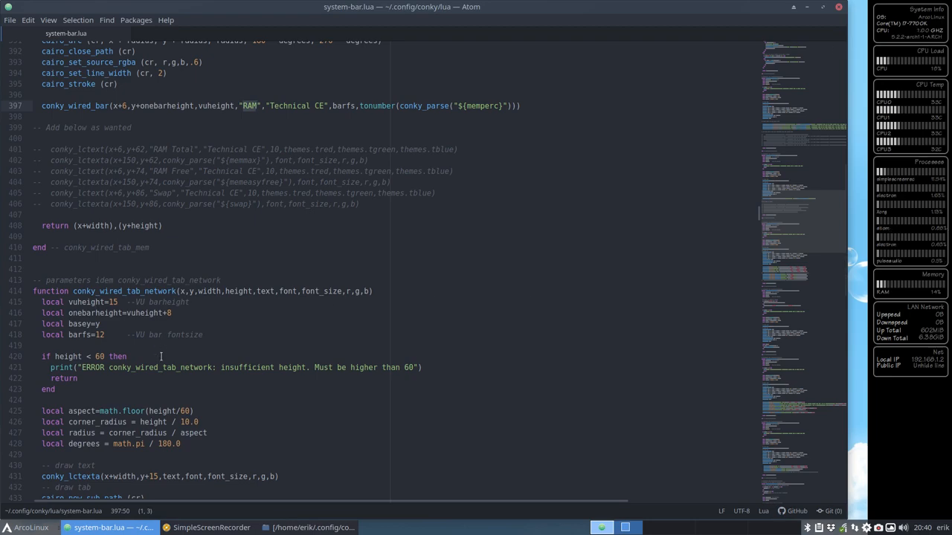
scroll("down", 3)
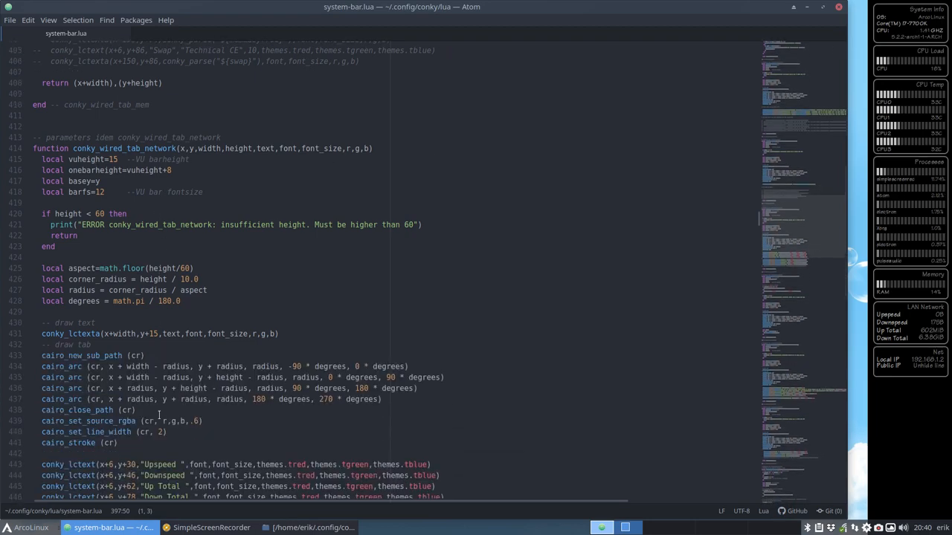
scroll("down", 3)
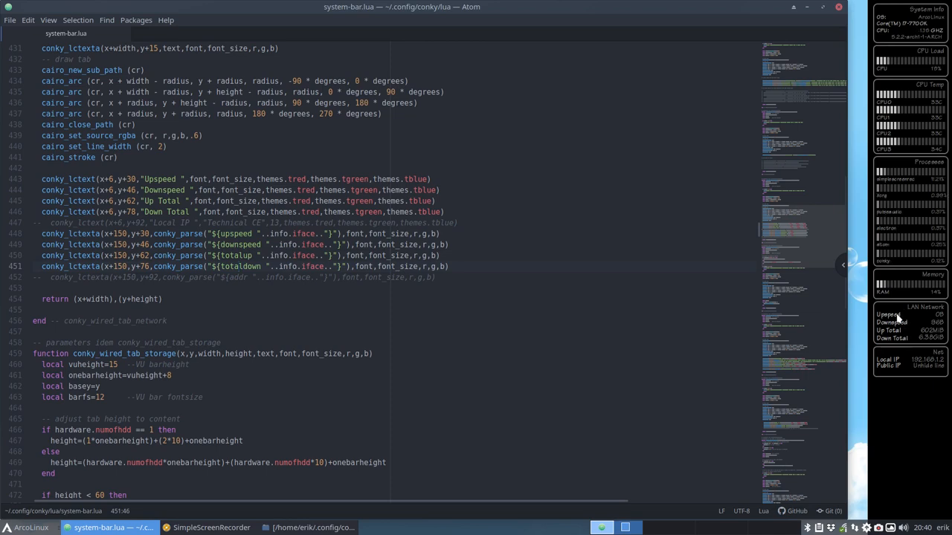
scroll("down", 3)
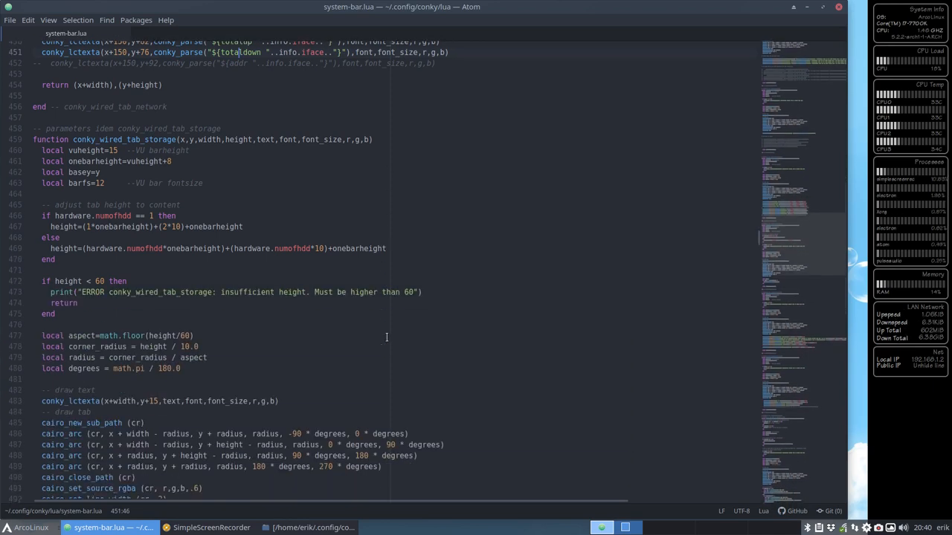
scroll("down", 3)
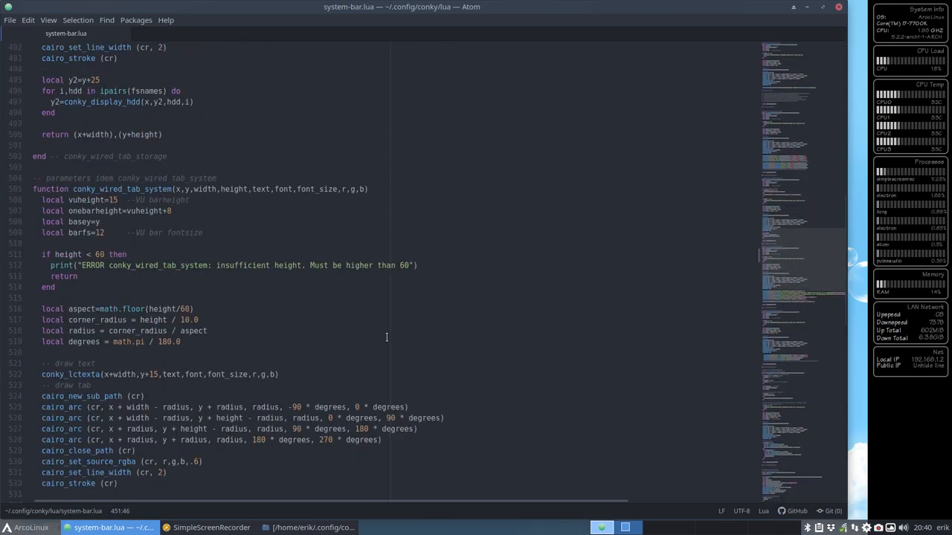
scroll("down", 3)
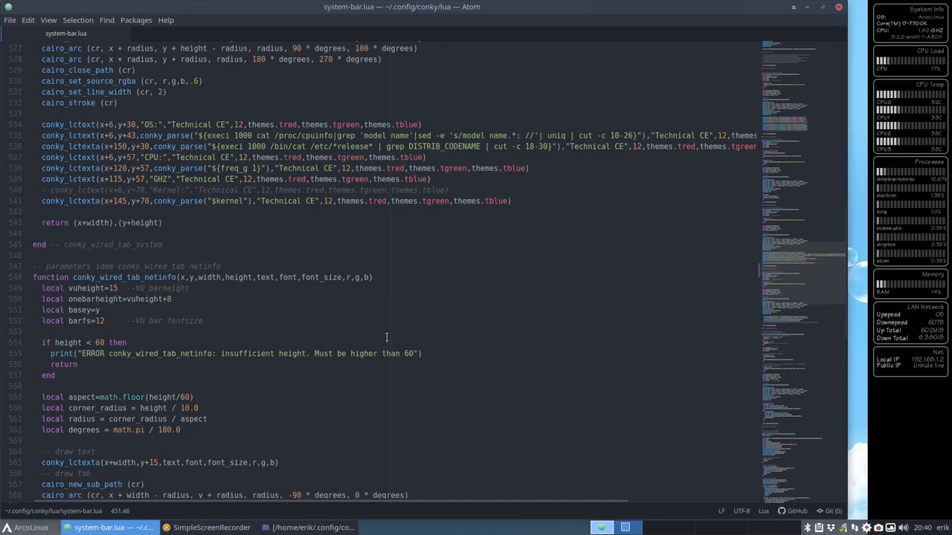
scroll("down", 3)
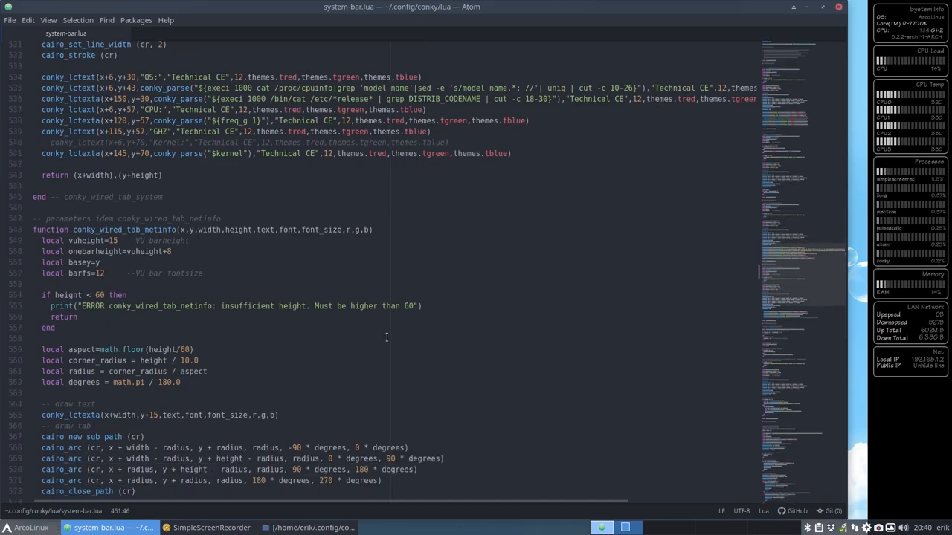
scroll("down", 3)
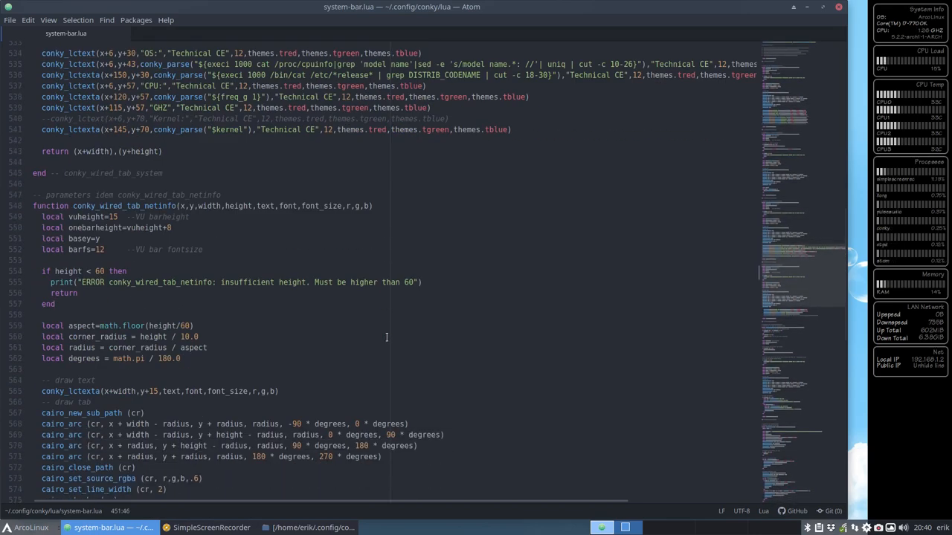
scroll("down", 3)
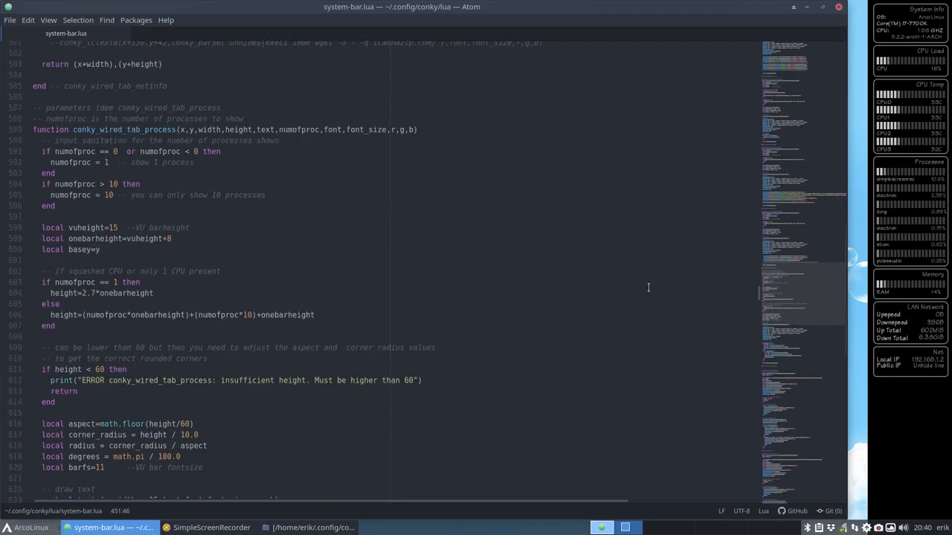
scroll("down", 3)
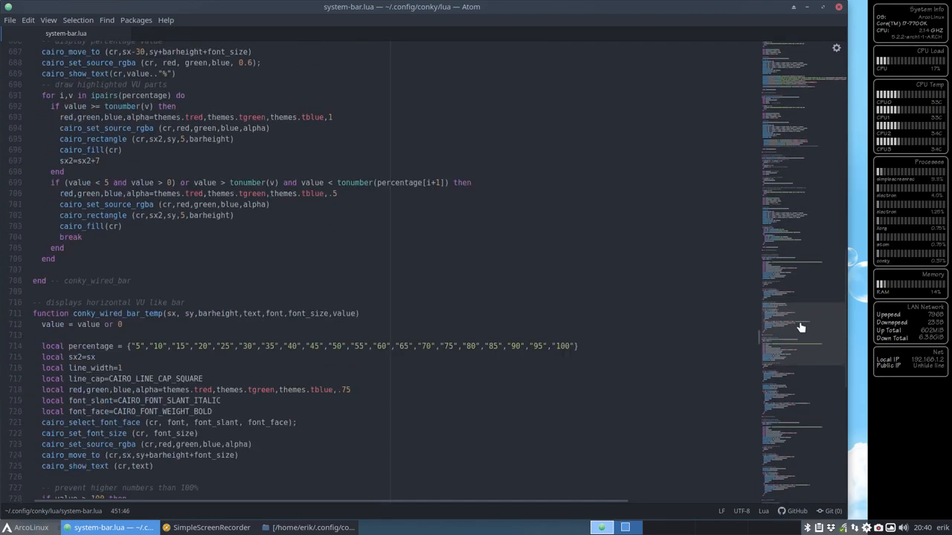
scroll("down", 3)
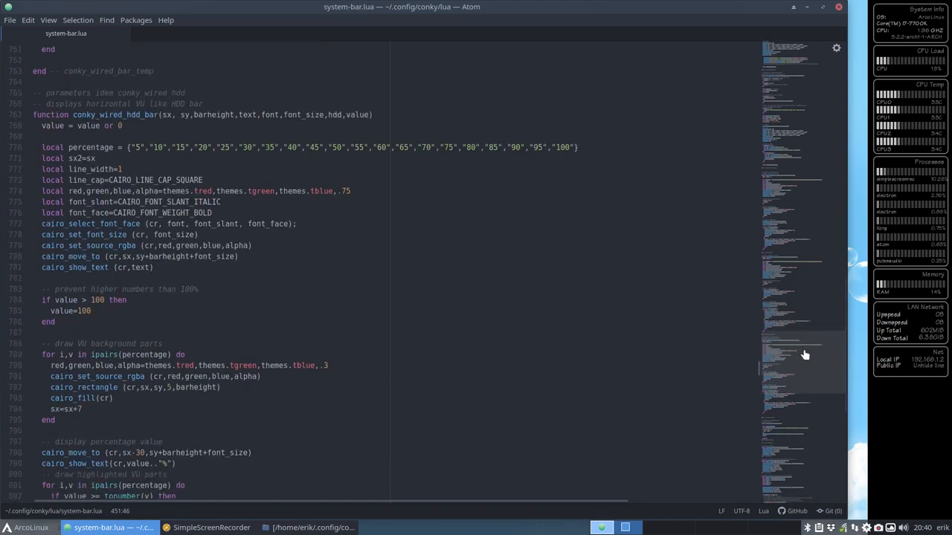
scroll("down", 3)
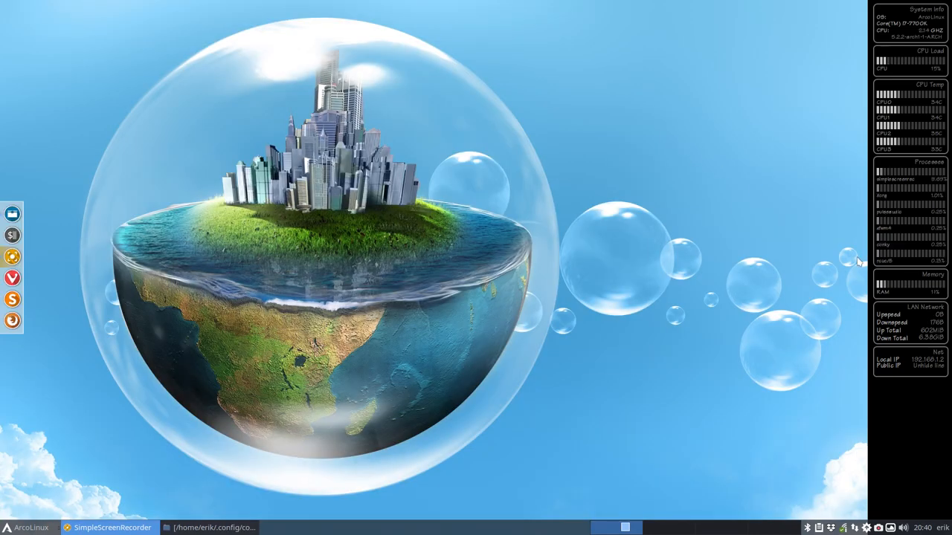
mouse_move(908, 415)
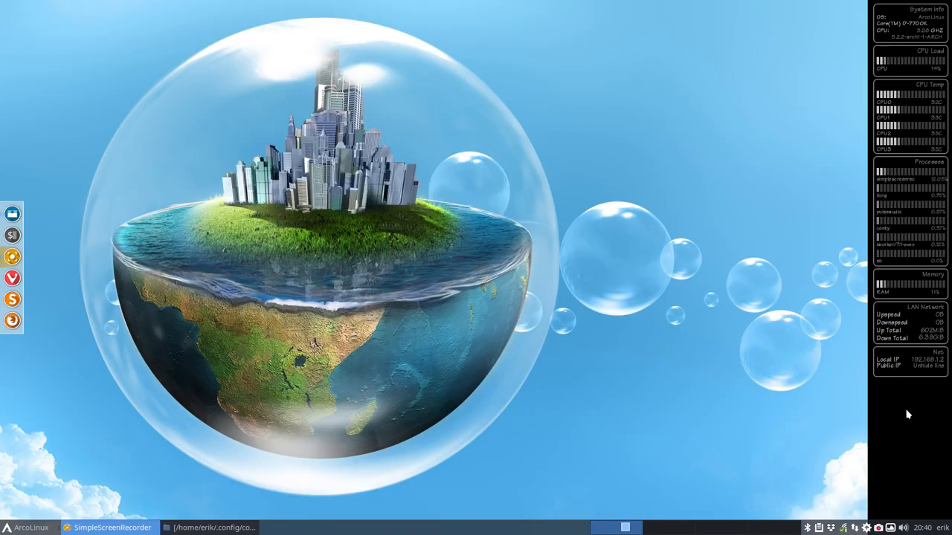
mouse_move(238, 268)
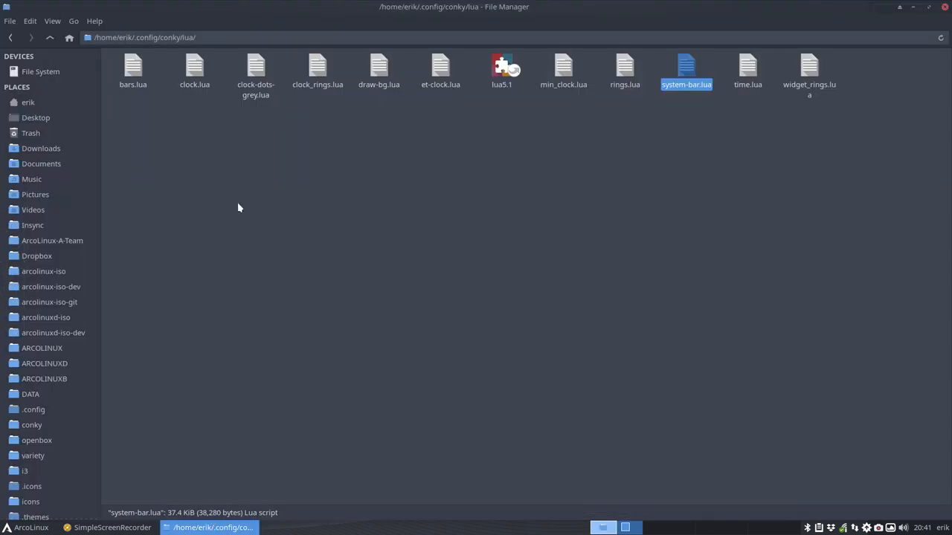
- Open AC1-System-Bar-LUA.conkyrc from ~/.config/conky in Sublime Text
left_click(49, 37)
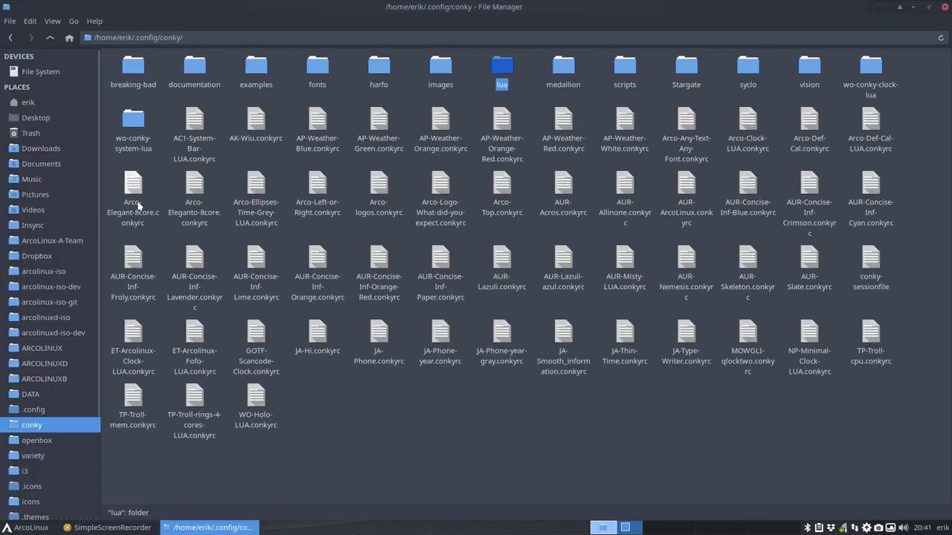
left_click(193, 130)
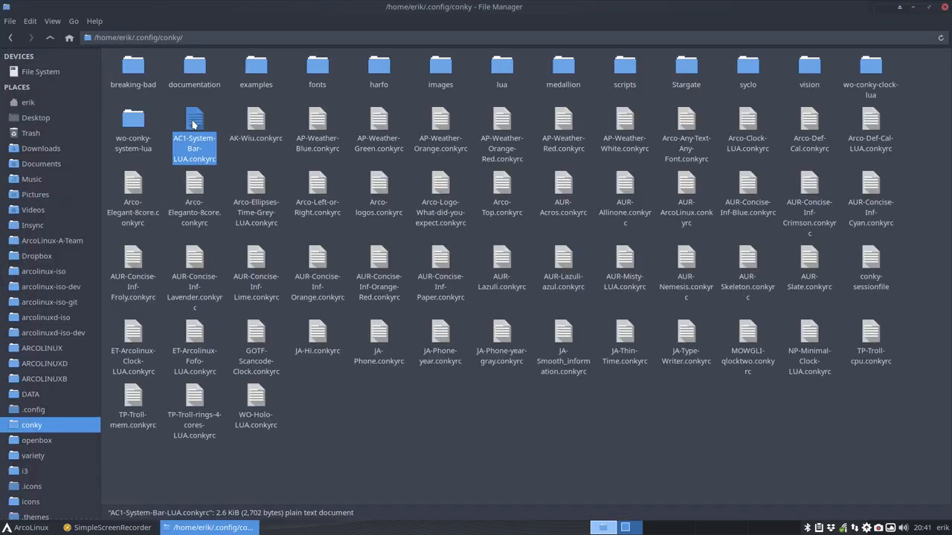
double_click(194, 131)
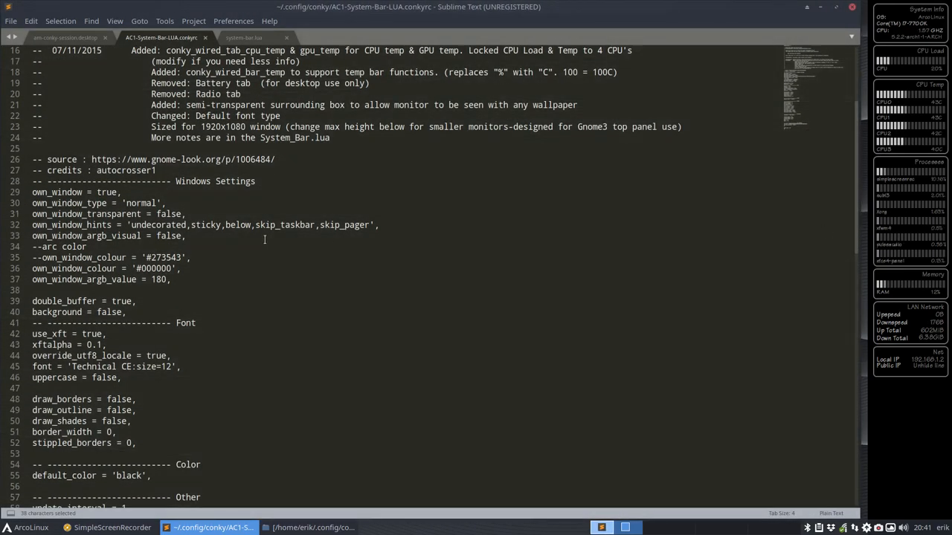
- Set own_window_transparent and own_window_argb_visual to true and save the conkyrc
scroll("down", 3)
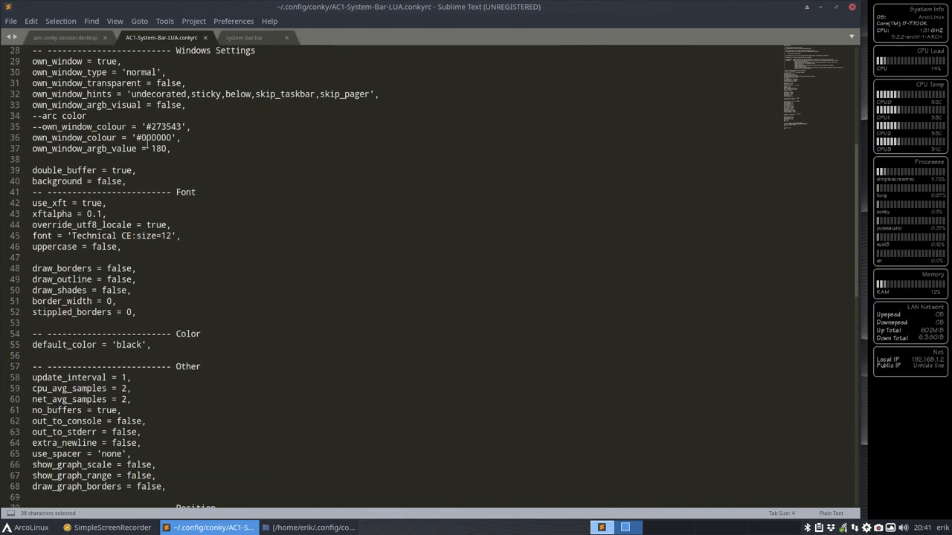
scroll("up", 3)
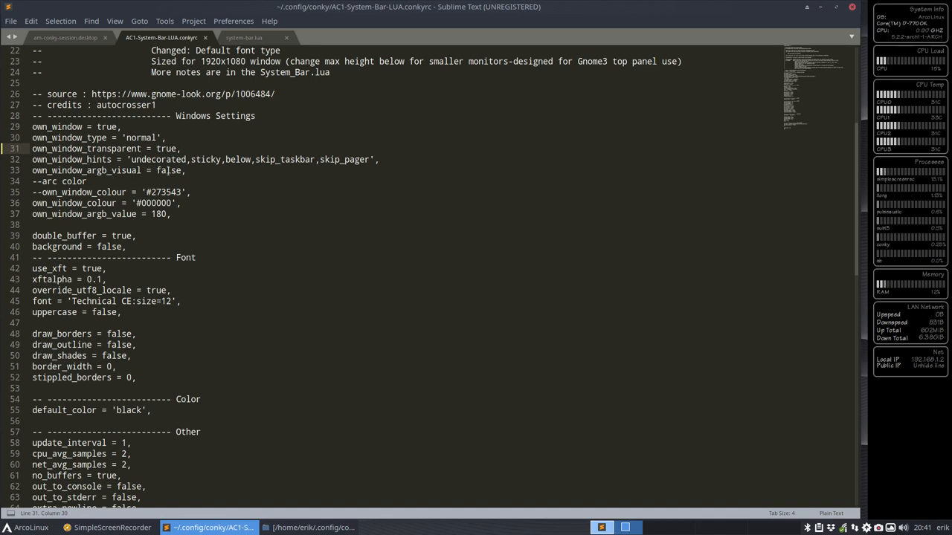
type("true")
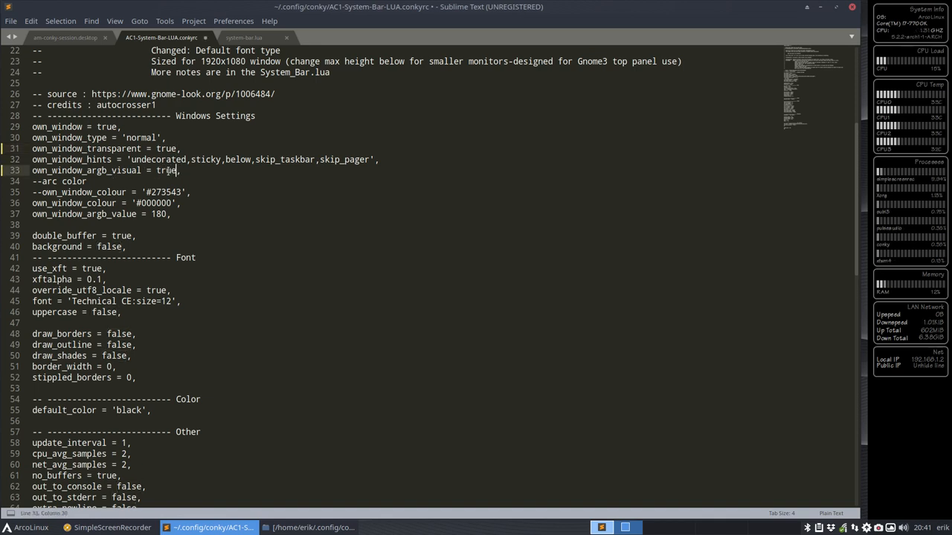
key("ctrl+s")
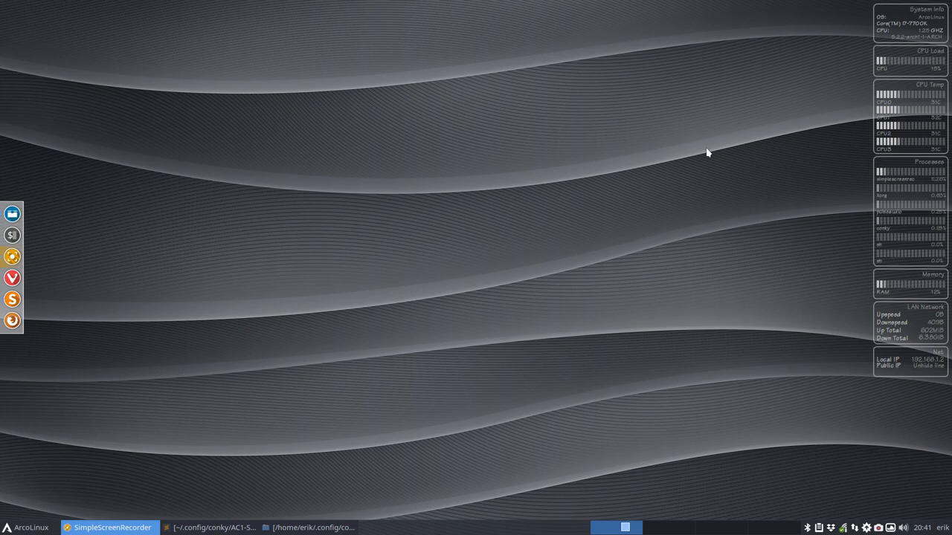
mouse_move(741, 435)
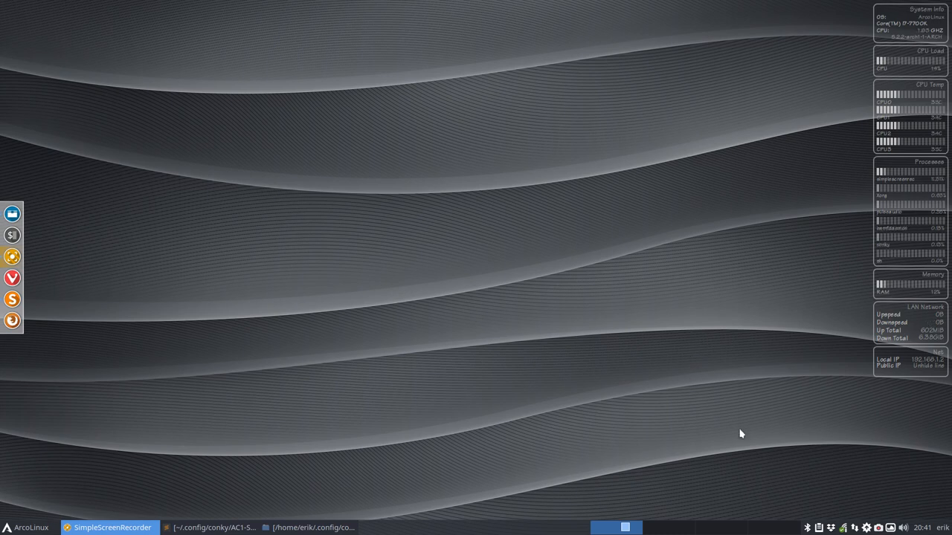
- Apply the dark hooded Palpatine image as wallpaper via Variety's selector and close the strip
right_click(741, 434)
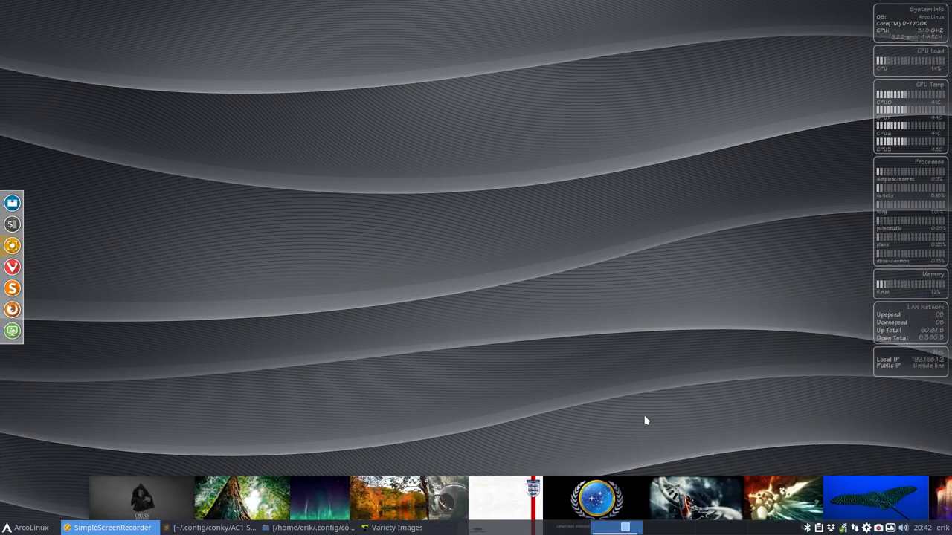
left_click(48, 497)
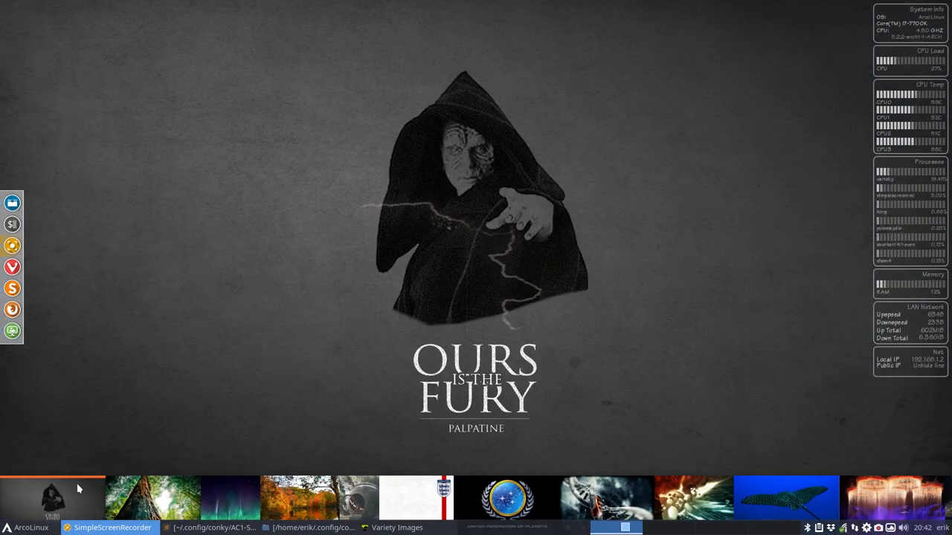
right_click(52, 498)
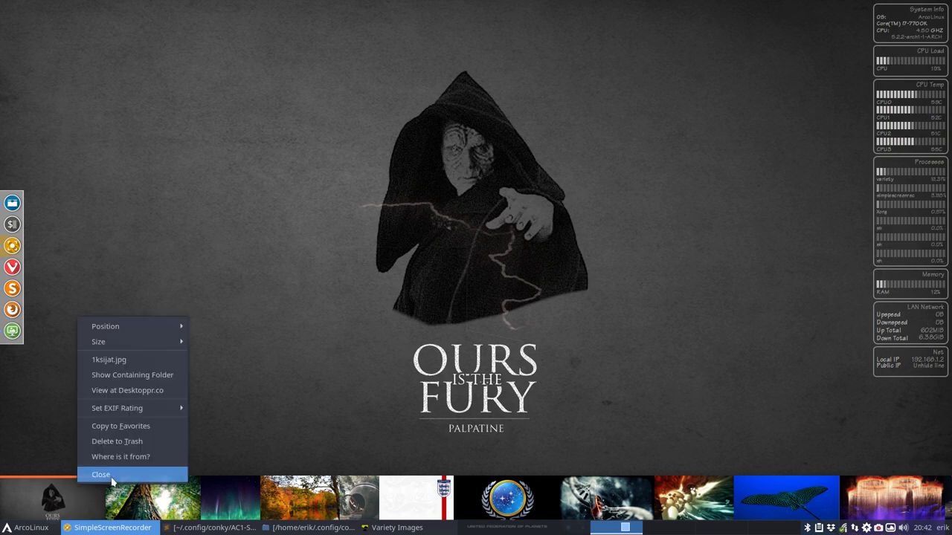
left_click(102, 474)
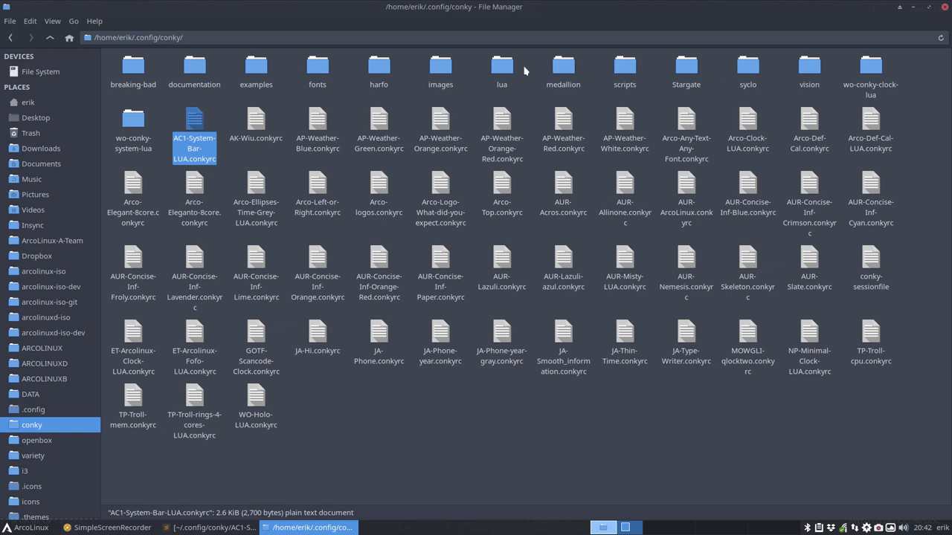
- Open system-bar.lua from the lua folder in Atom and change use_theme from silver to red
double_click(501, 71)
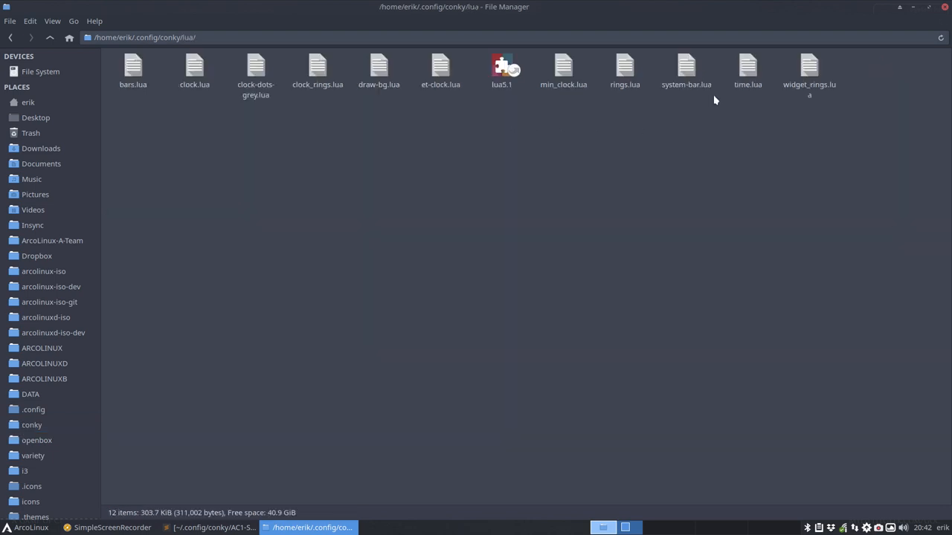
left_click(685, 72)
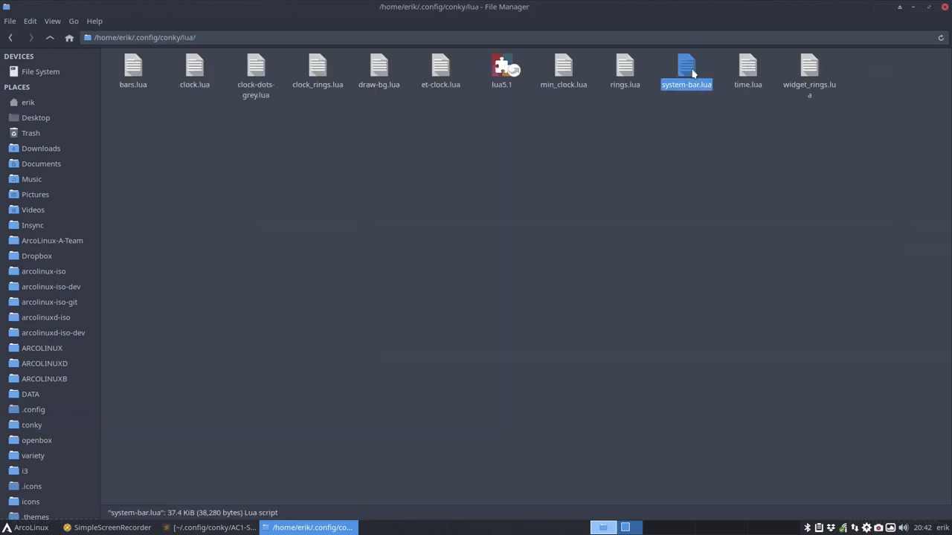
mouse_move(653, 159)
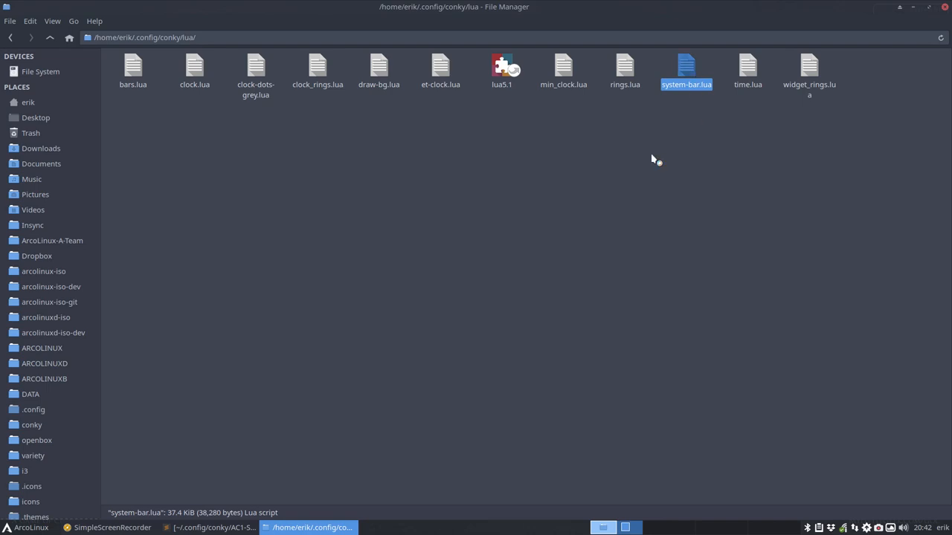
double_click(685, 67)
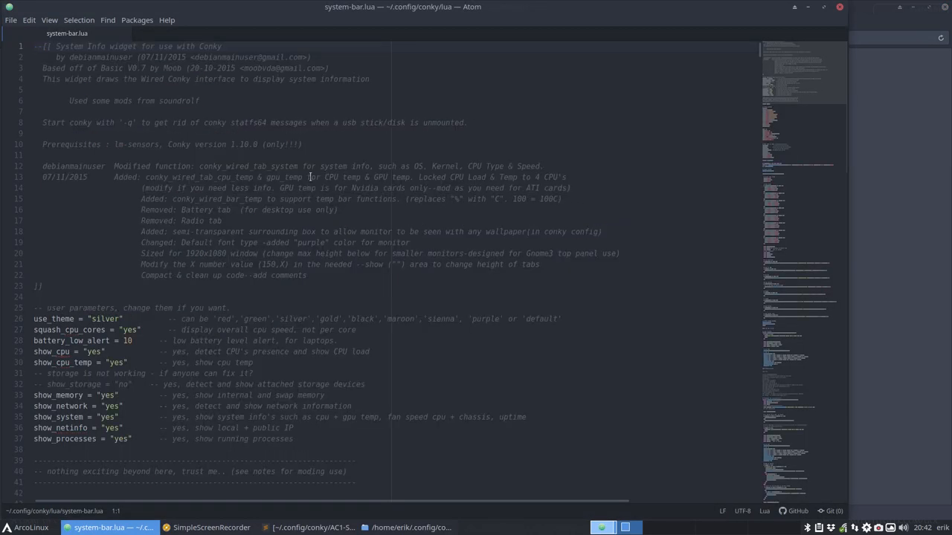
double_click(107, 318)
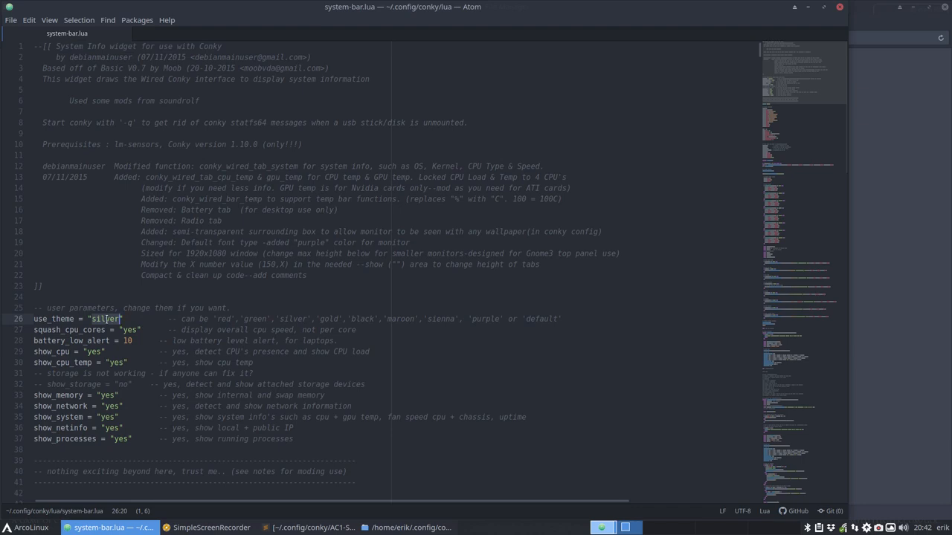
type("red")
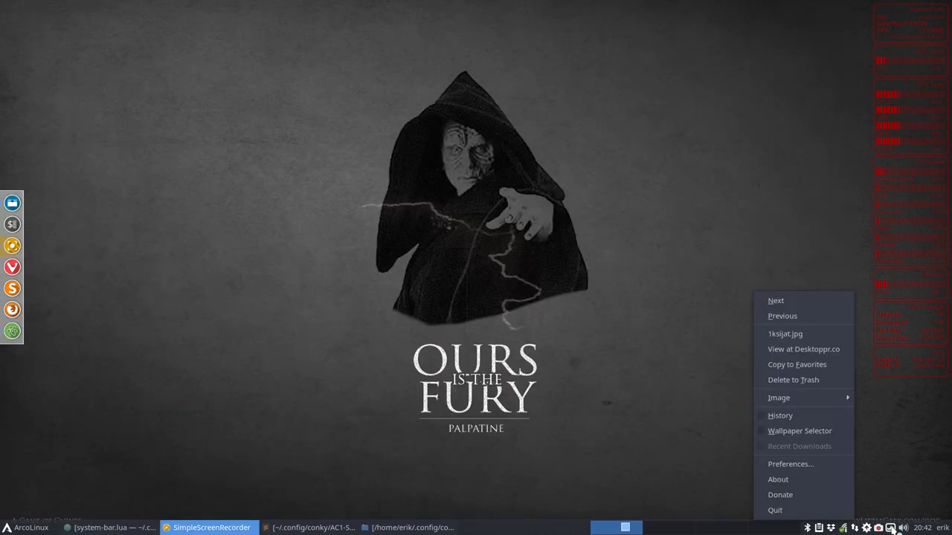
mouse_move(800, 432)
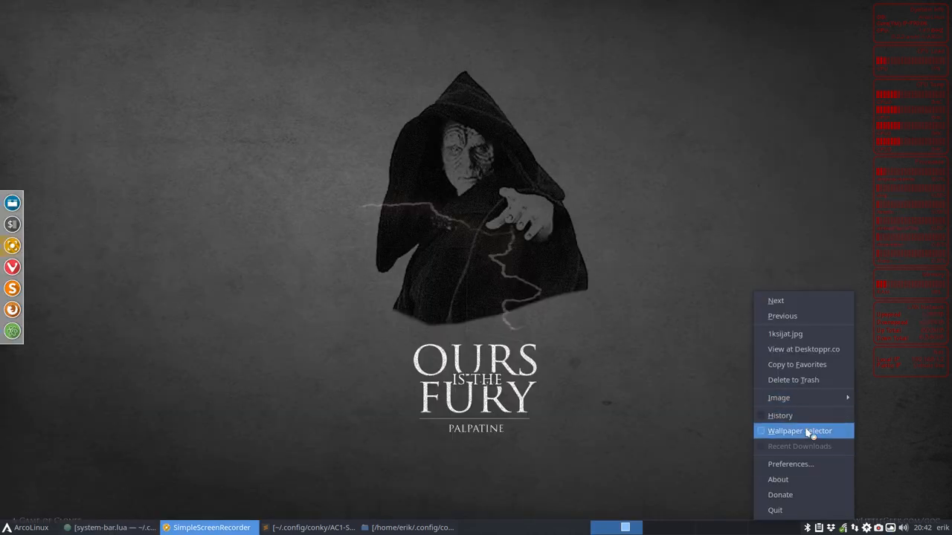
- Apply the ArcoLinux logo wallpaper from Variety's selector and close the strip
left_click(800, 431)
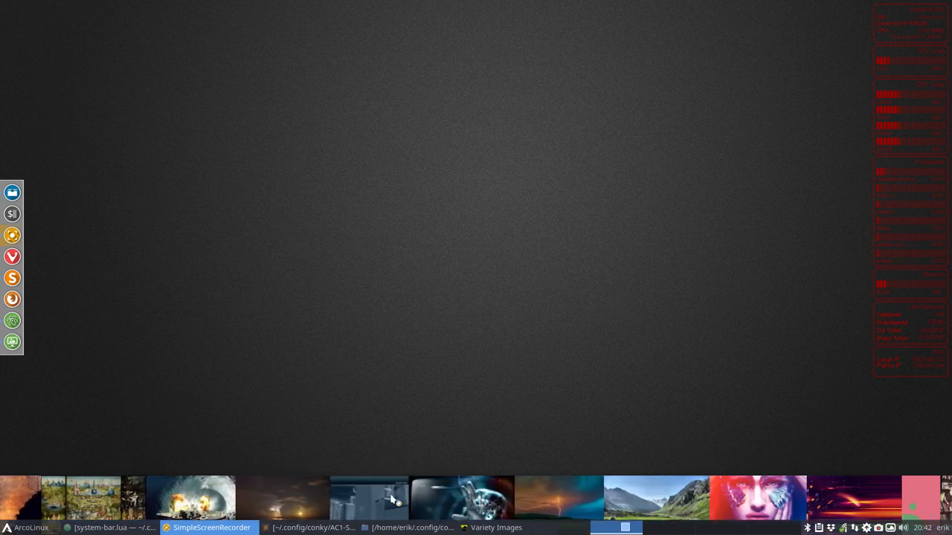
left_click(758, 497)
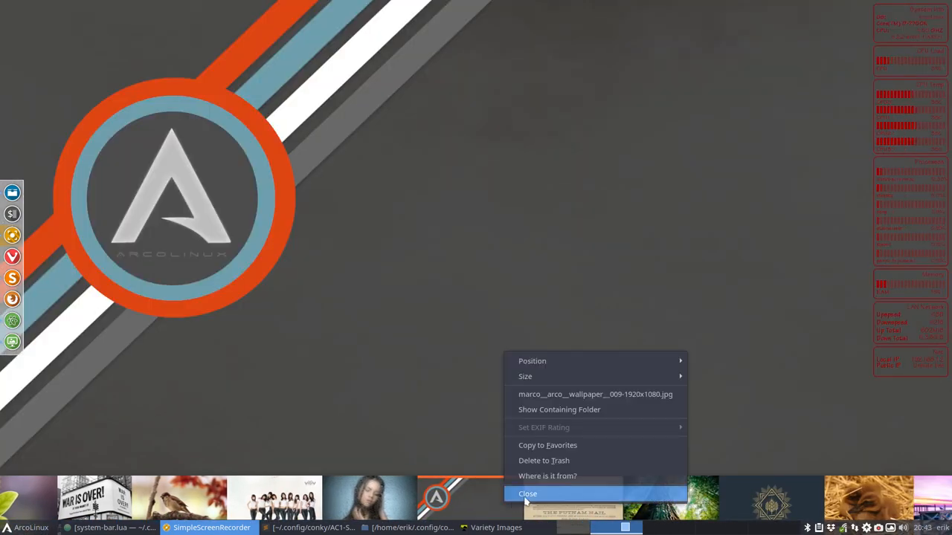
left_click(527, 494)
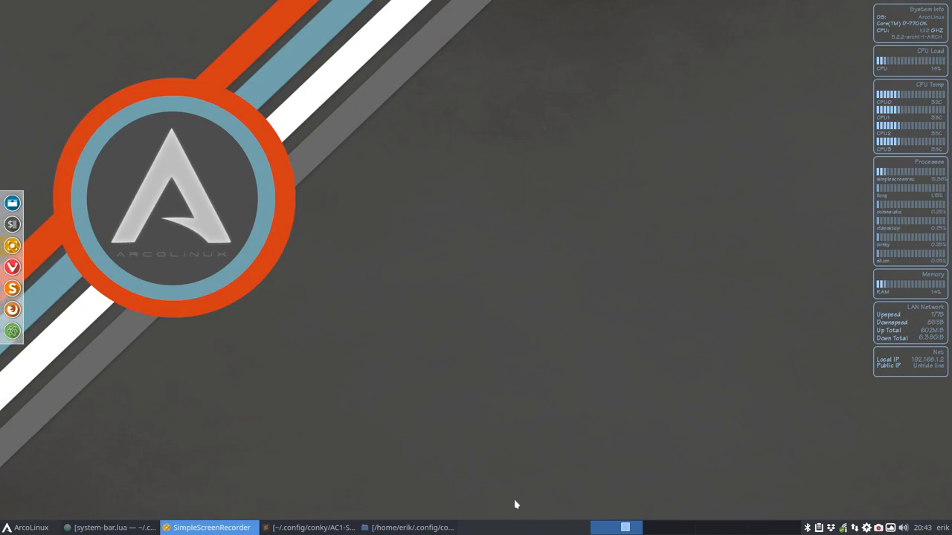
mouse_move(512, 505)
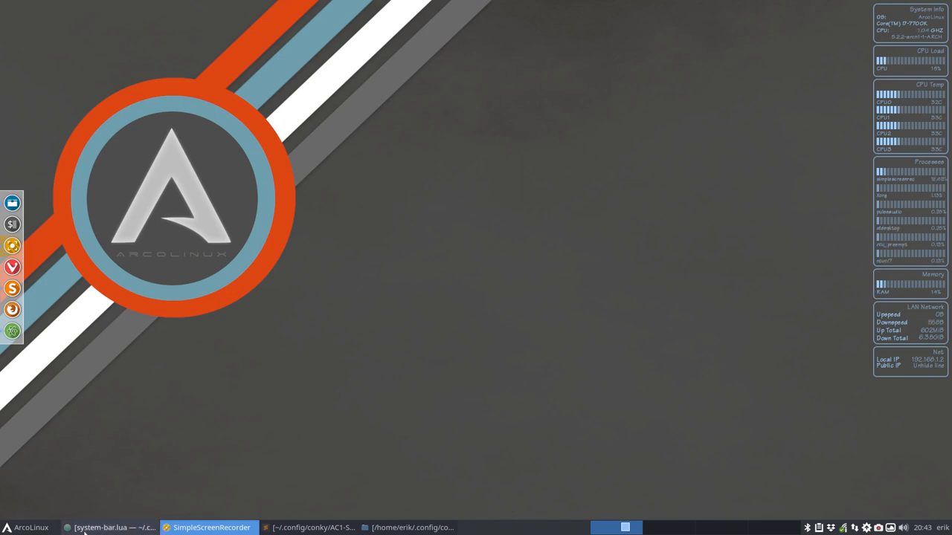
- Bring system-bar.lua back up in Atom to review its use_theme setting
left_click(111, 527)
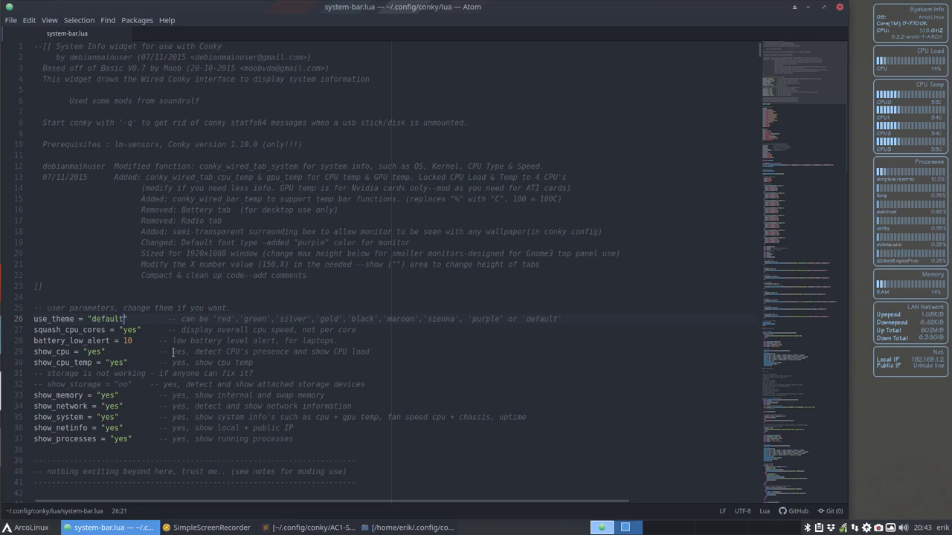
scroll("down", 3)
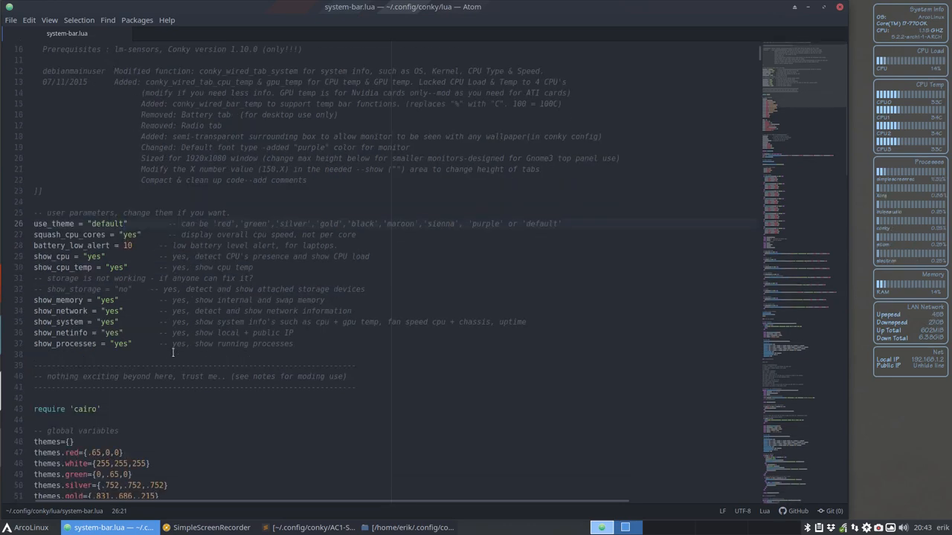